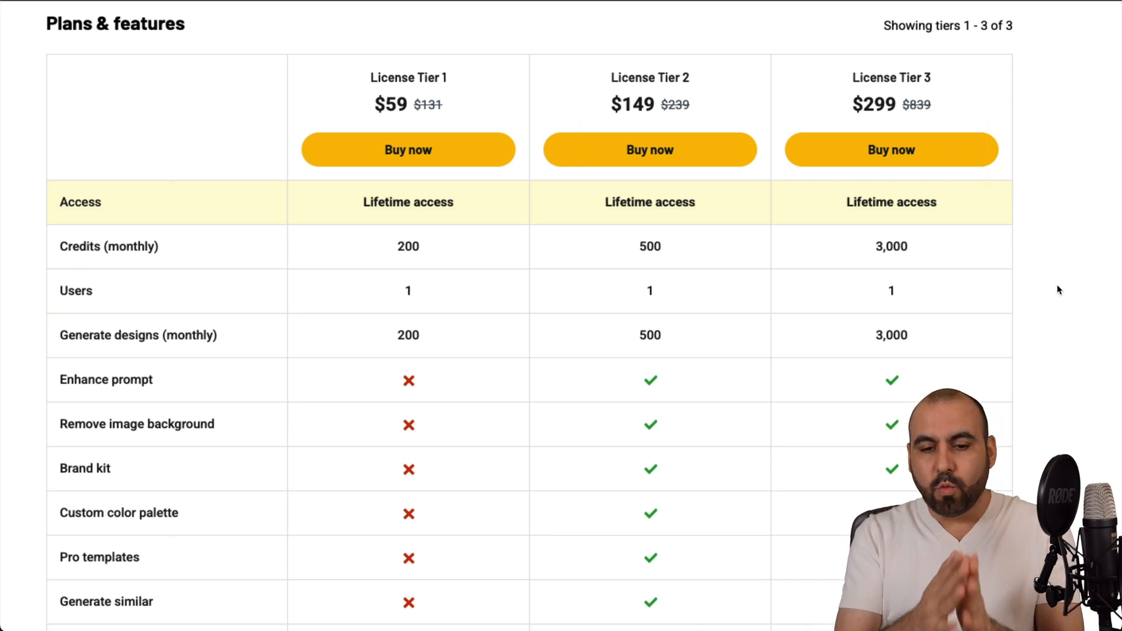
mouse_move(959, 284)
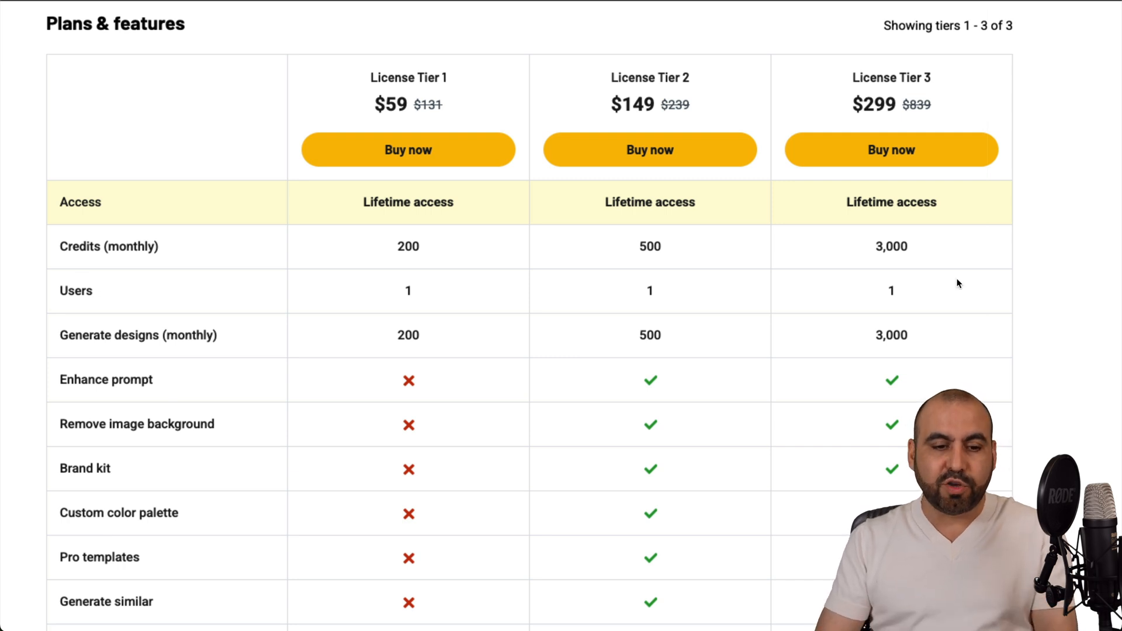
mouse_move(423, 400)
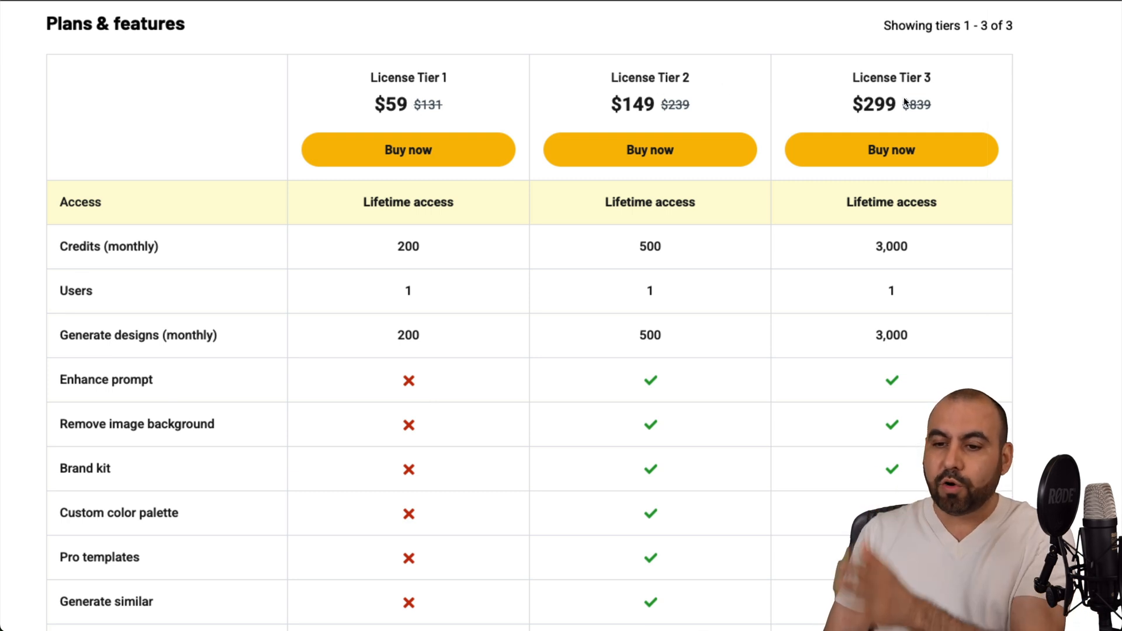
mouse_move(710, 272)
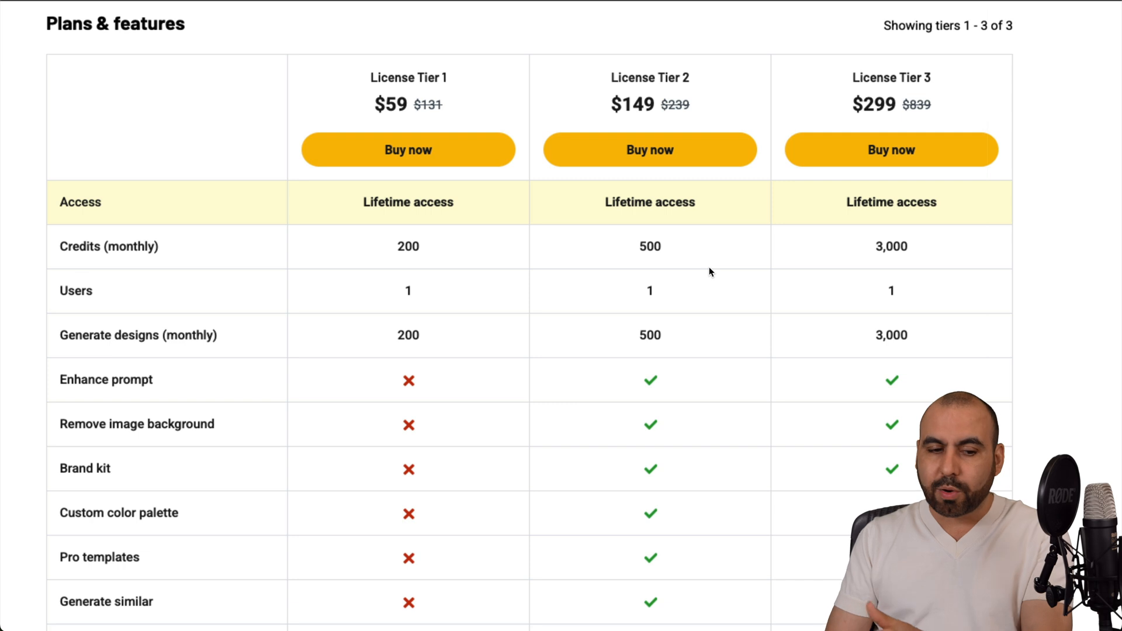
mouse_move(687, 357)
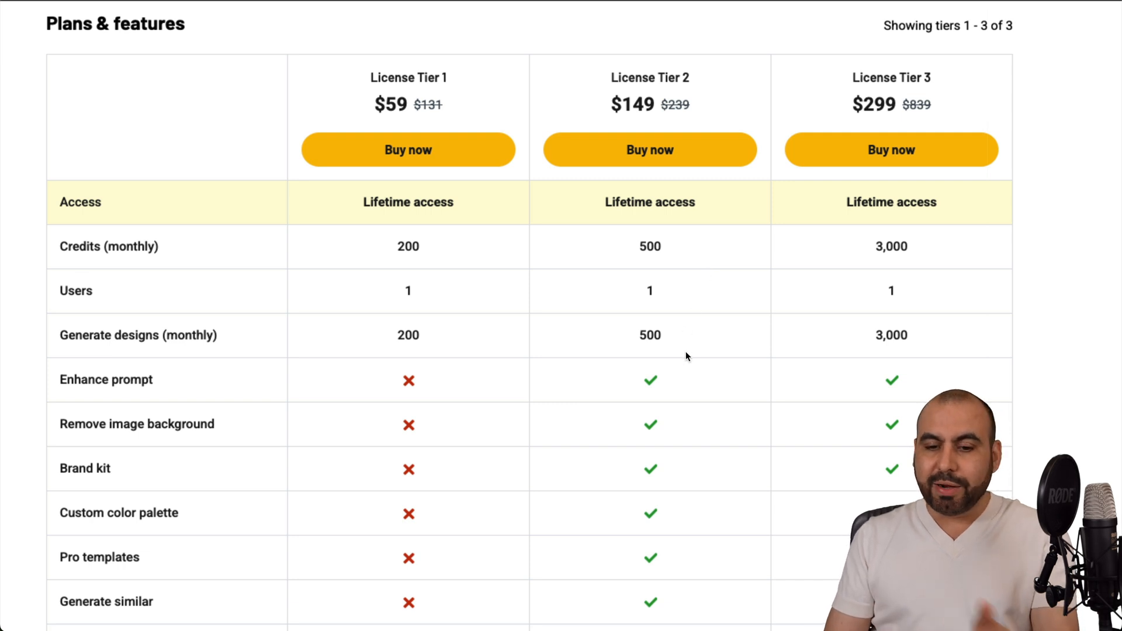
mouse_move(222, 514)
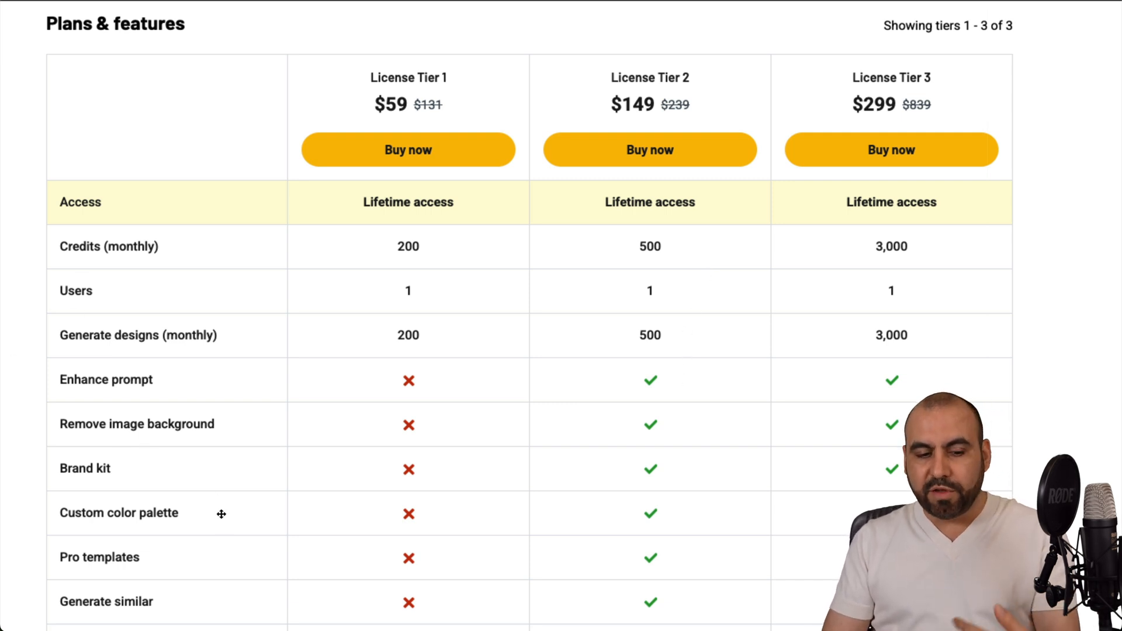
Step: Scroll through the Plans & features pricing table before heading to the home page
scroll(down, 3)
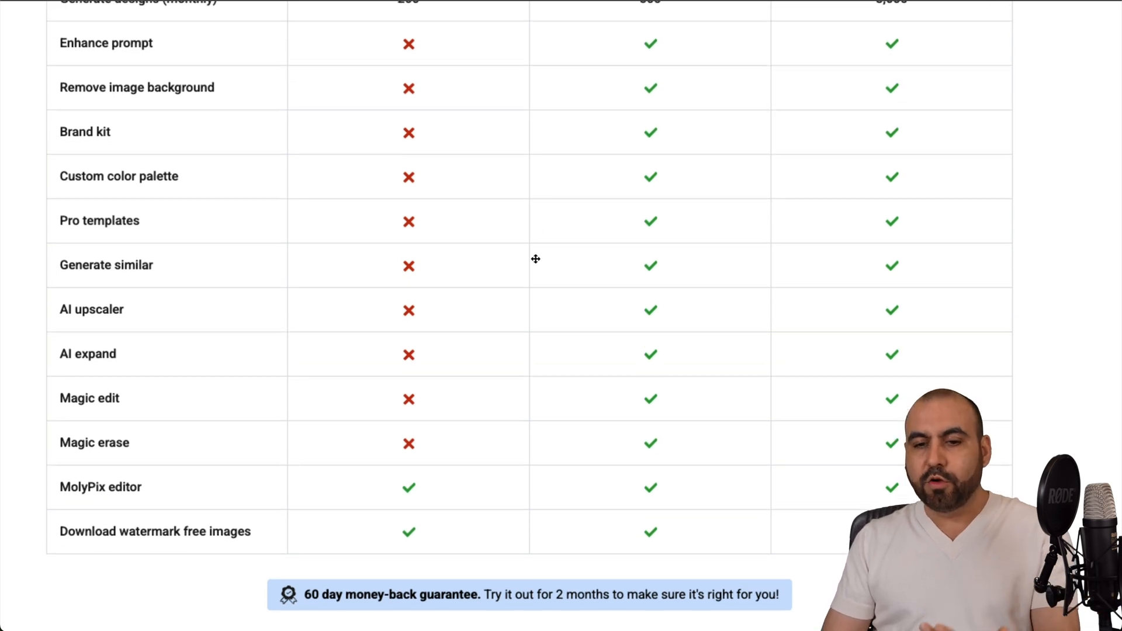
scroll(up, 3)
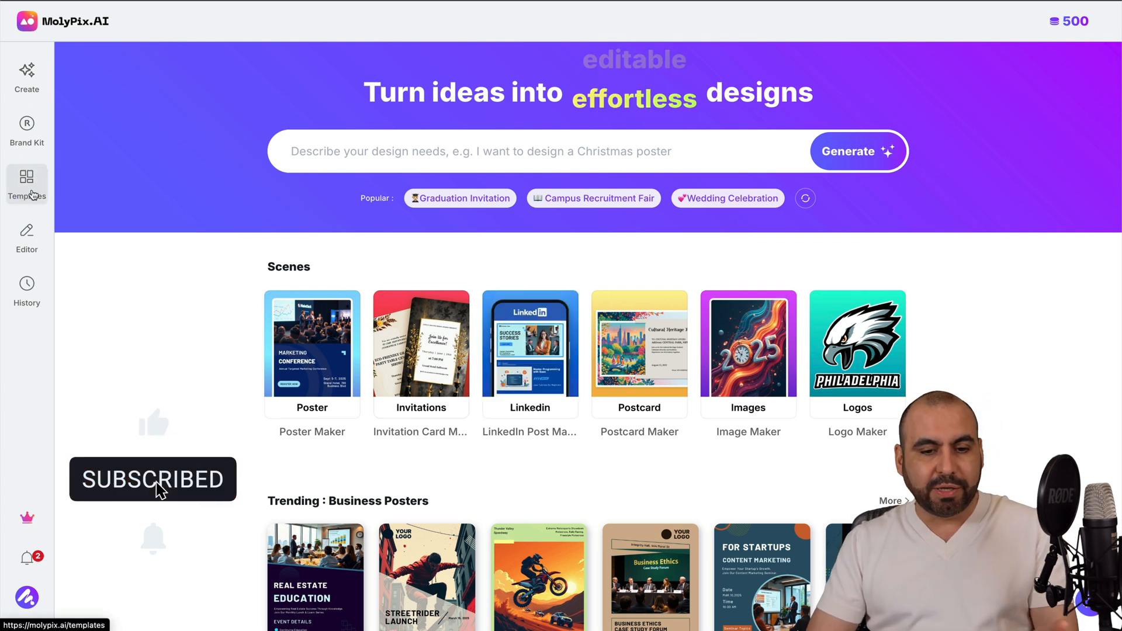
Step: Reach the AI poster generator via Templates, load the Sale Poster example and clear its sample prompt
click(27, 185)
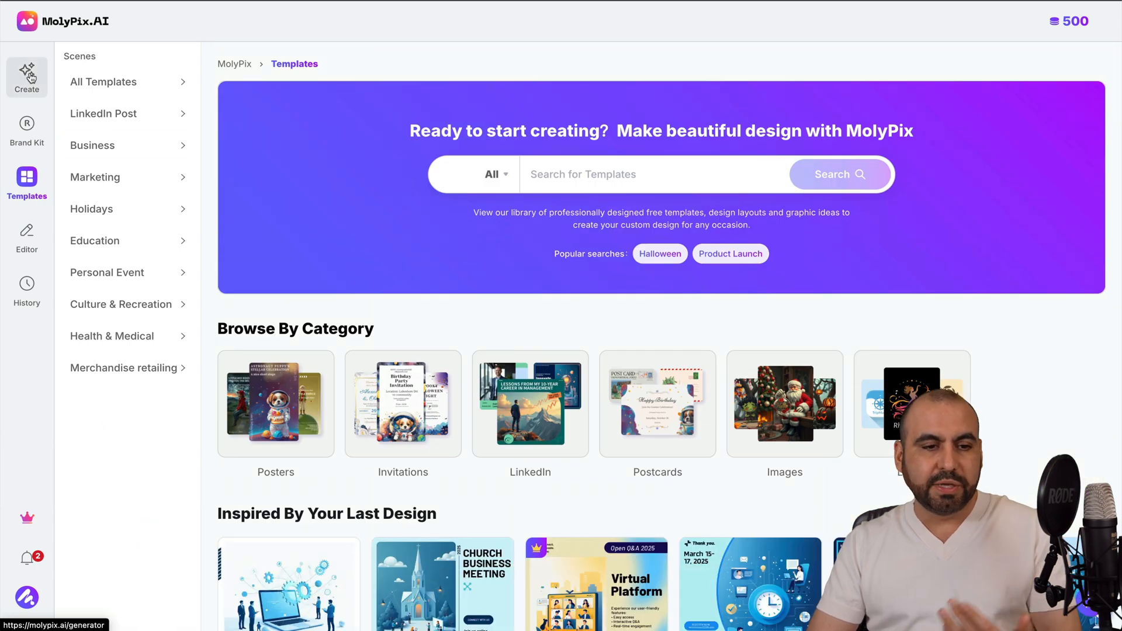
click(27, 78)
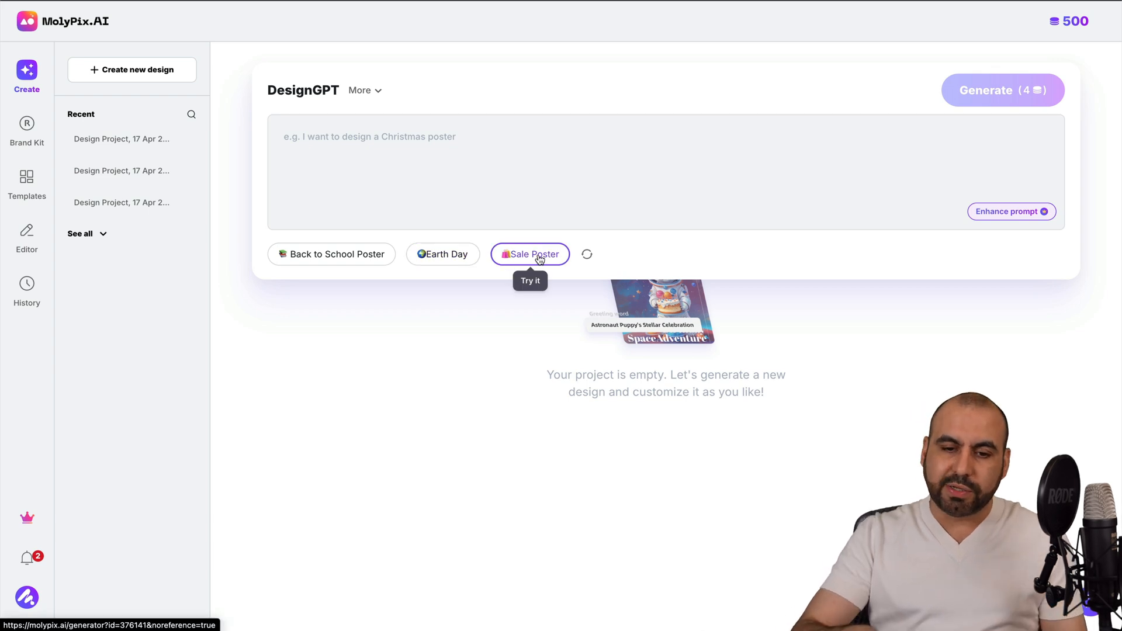
click(530, 253)
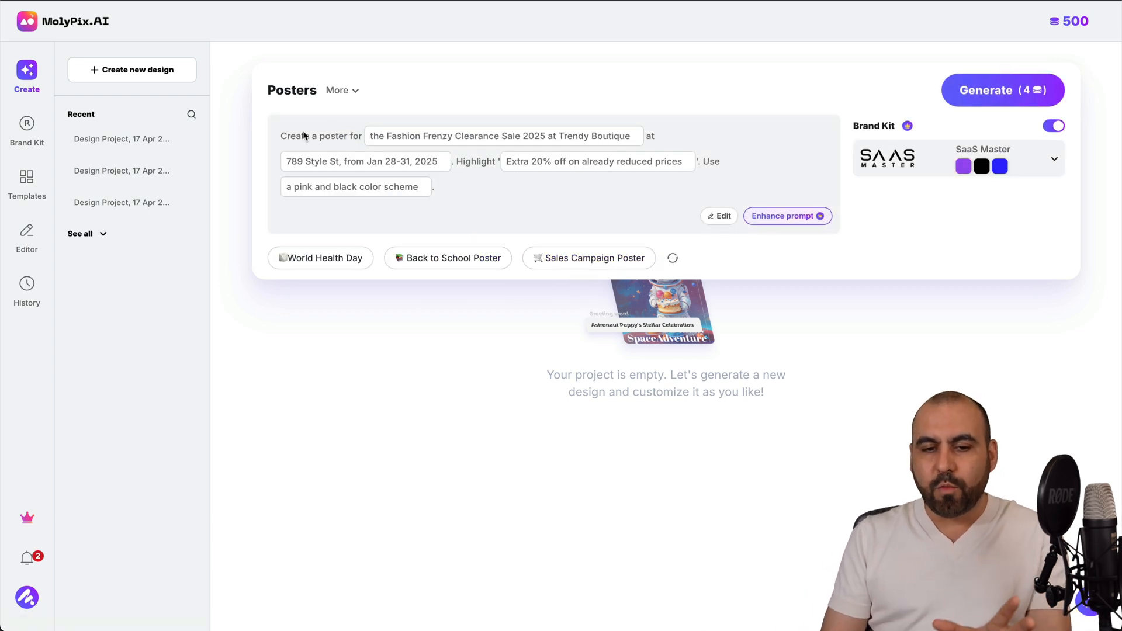
mouse_move(525, 183)
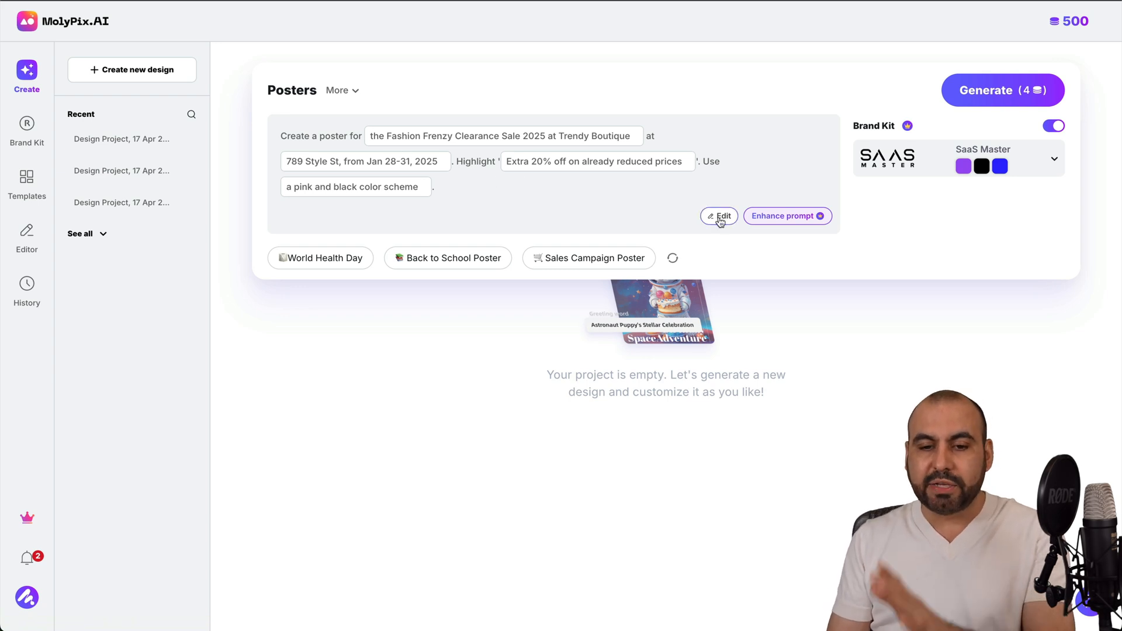
click(719, 216)
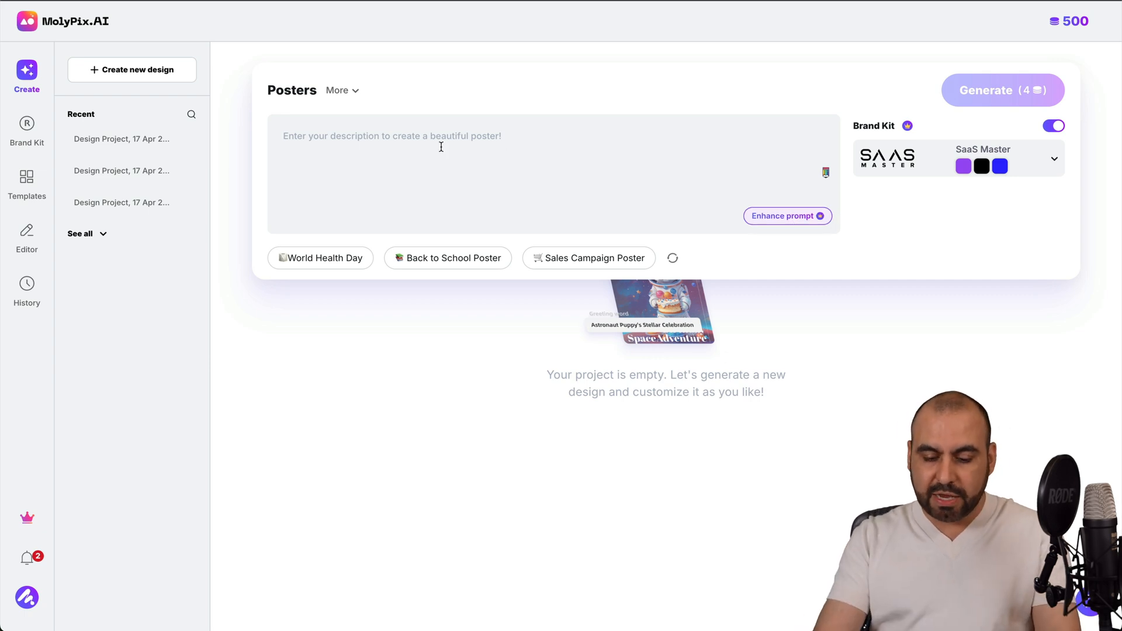
Step: Enter 'I want to make a youtube party for subscribers on May 2026', enhance it, and switch off the SaaS Master brand kit
text(I want to make a)
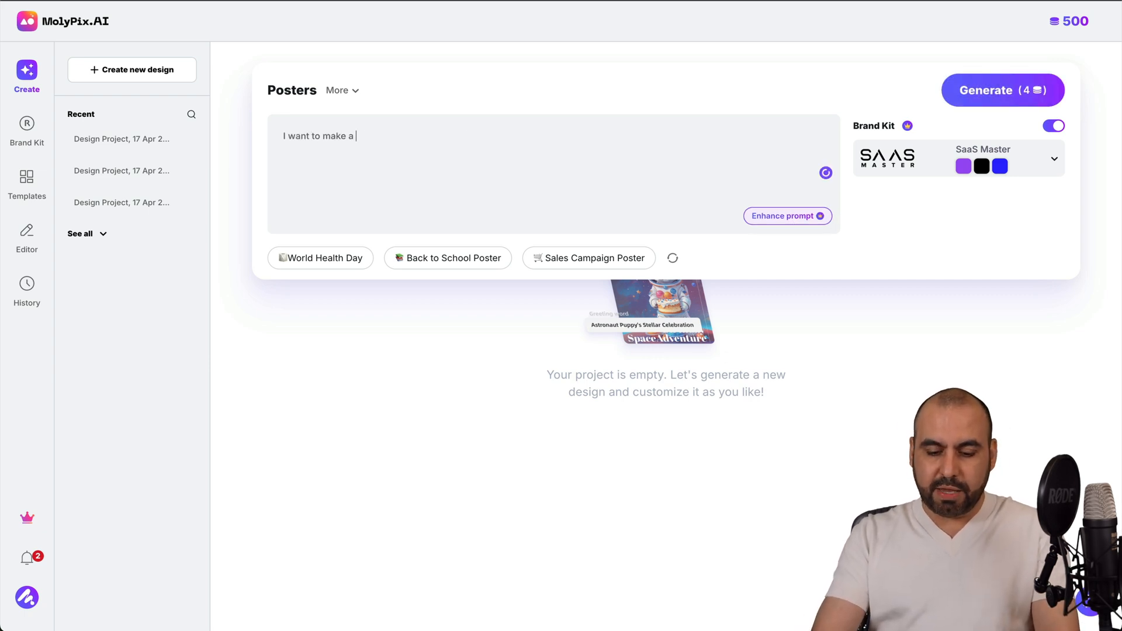
text(youtube party for)
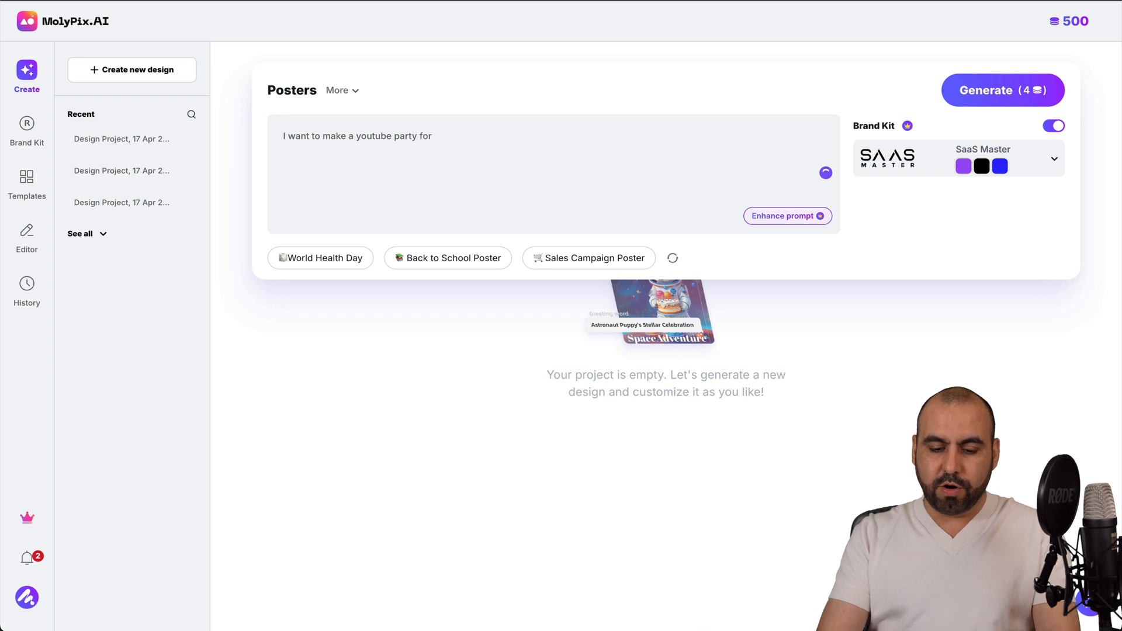
text(subscribers on)
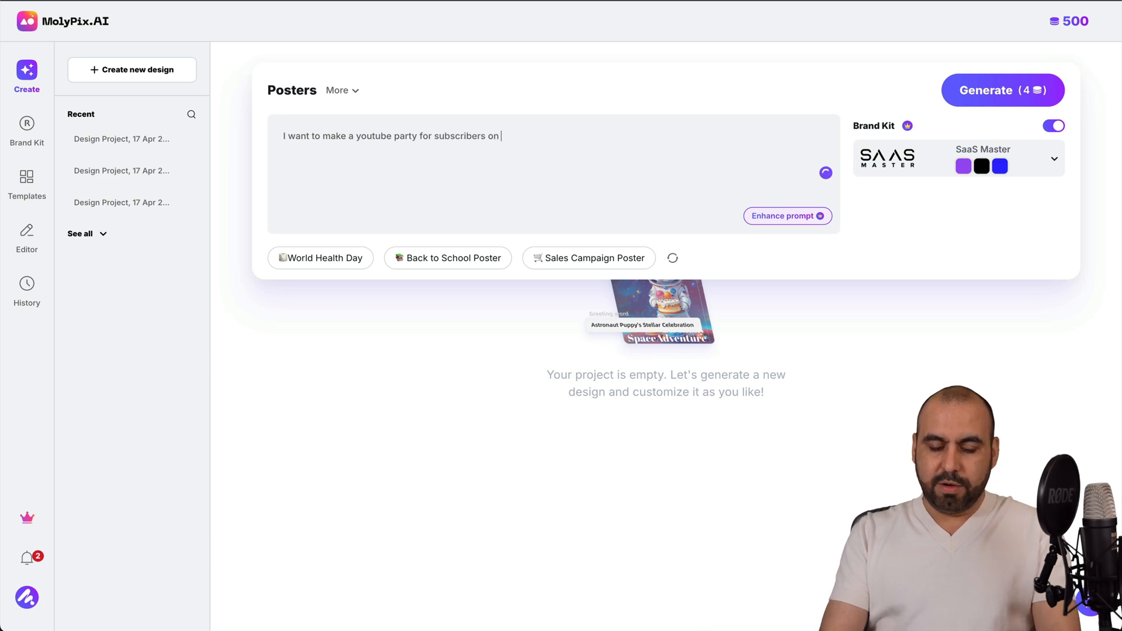
text(May 2025)
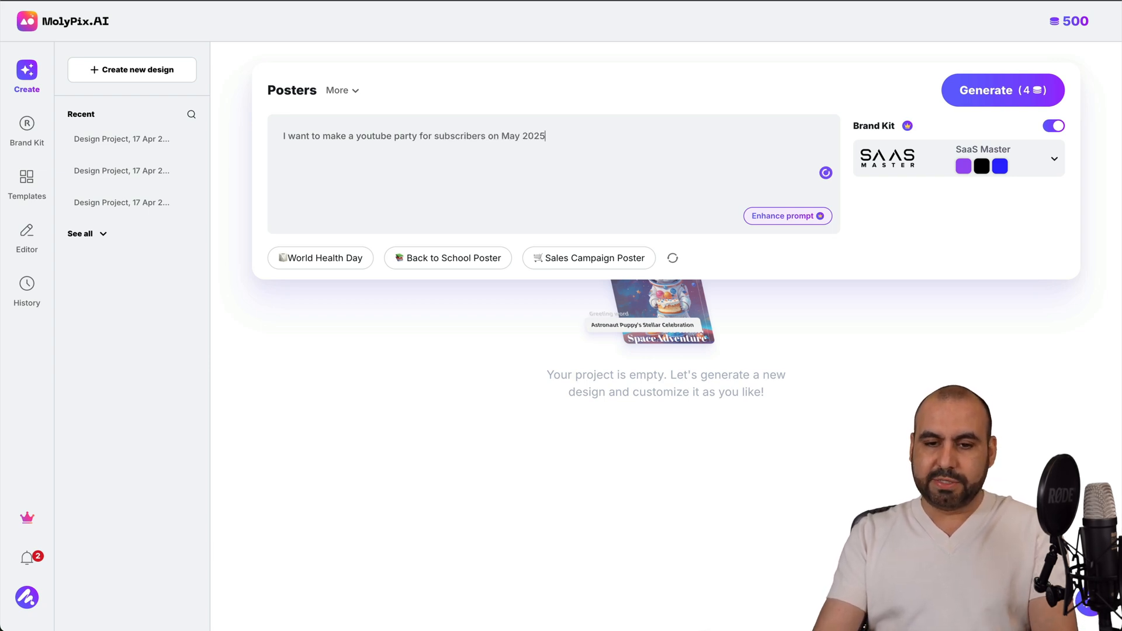
text(2026)
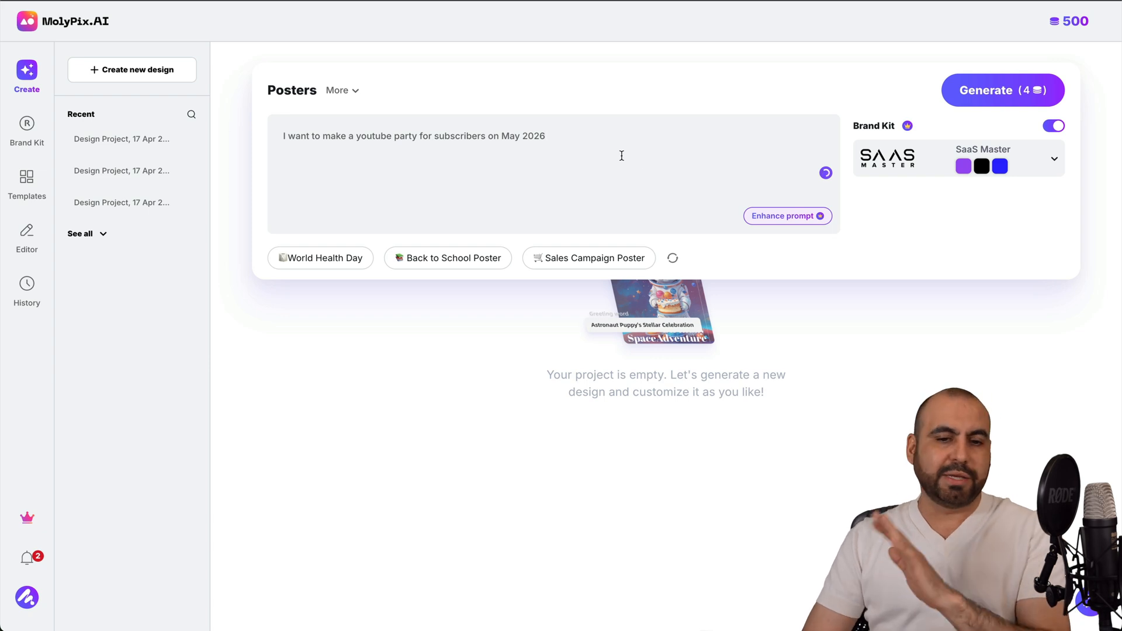
click(787, 215)
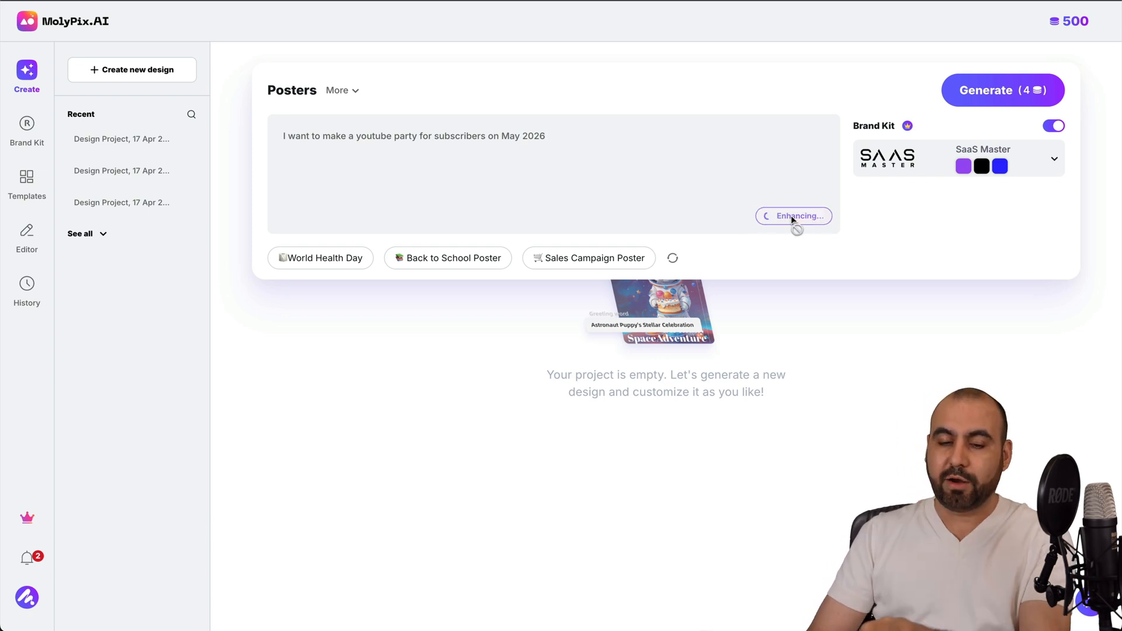
mouse_move(726, 285)
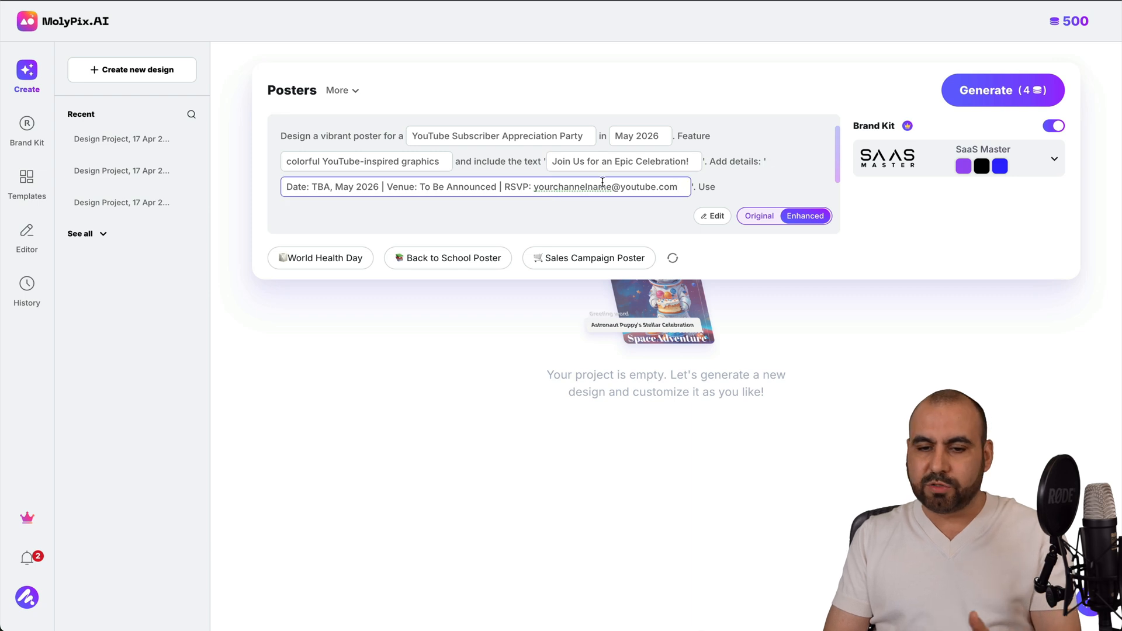
mouse_move(910, 200)
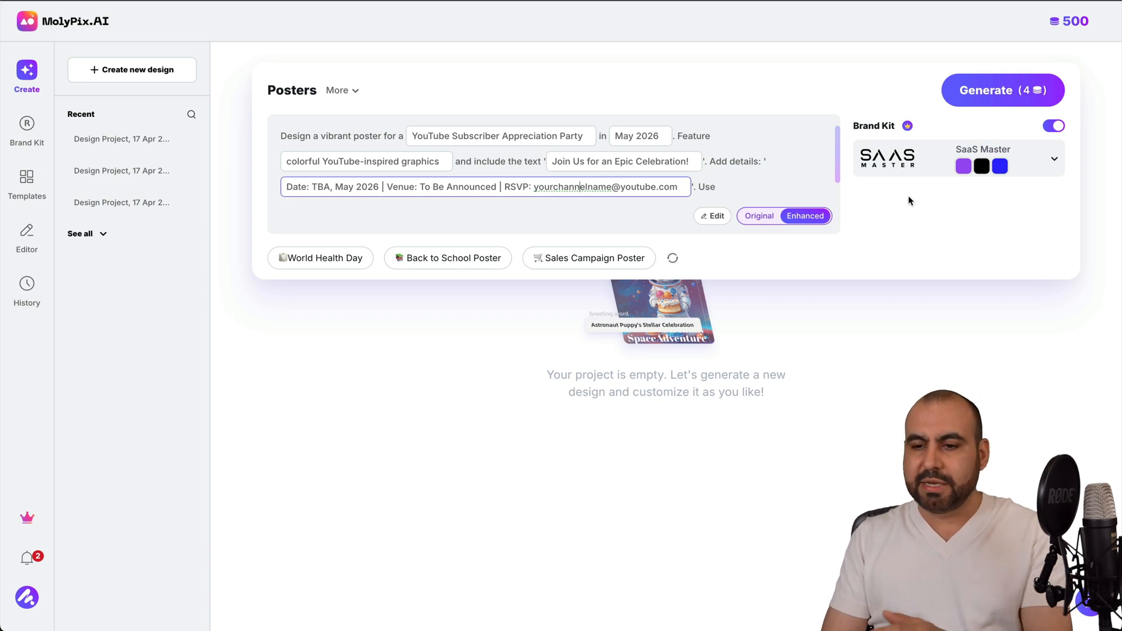
click(1053, 125)
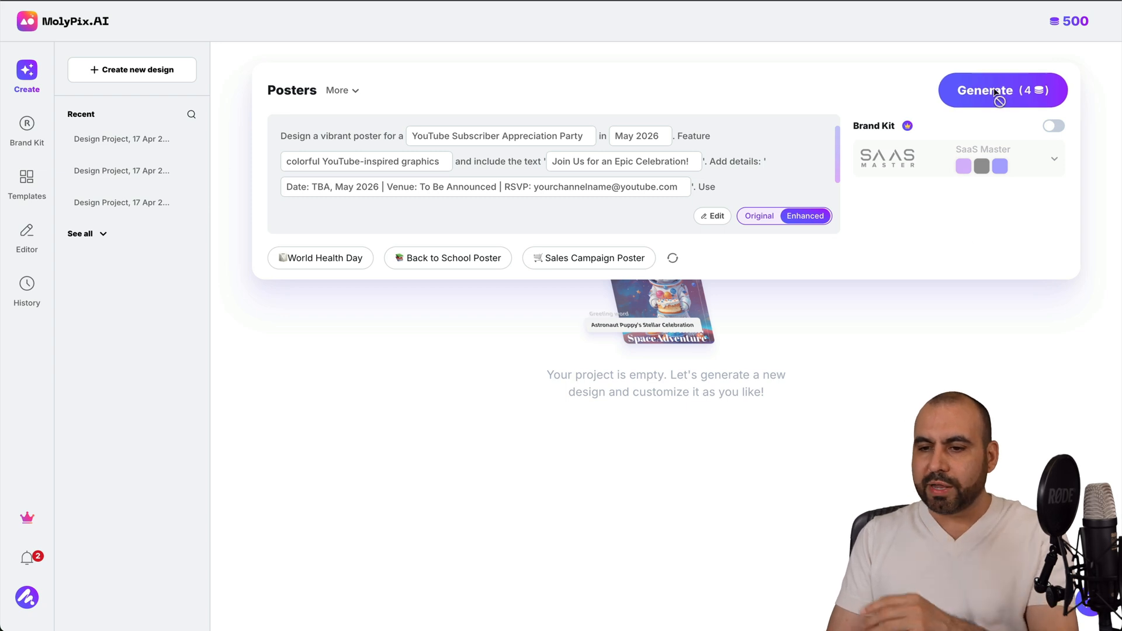
click(1002, 90)
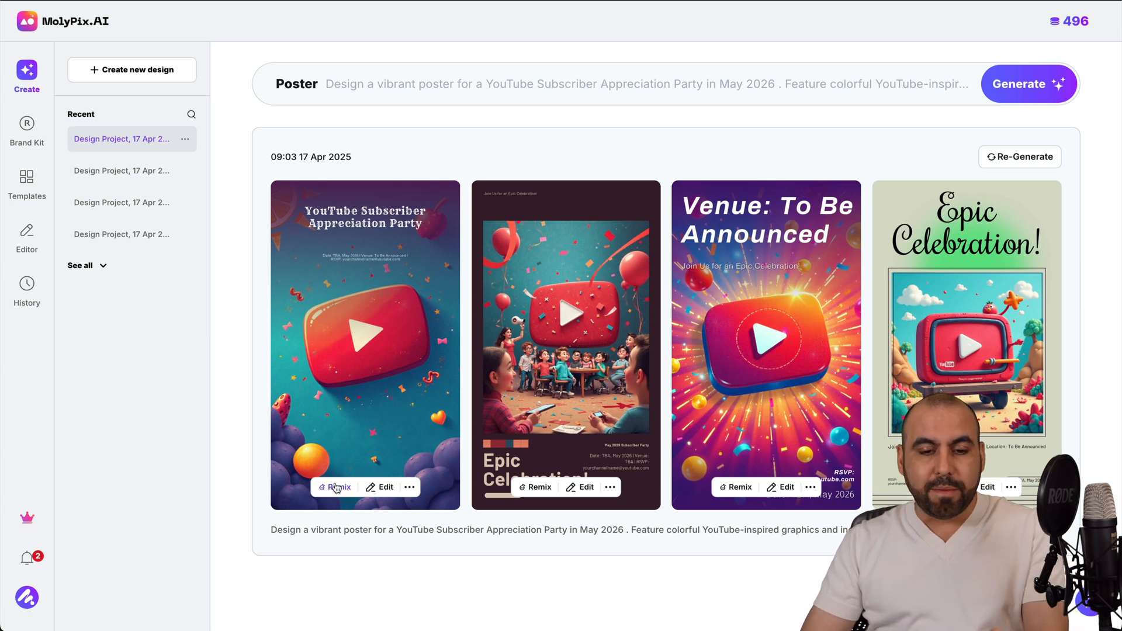
mouse_move(641, 398)
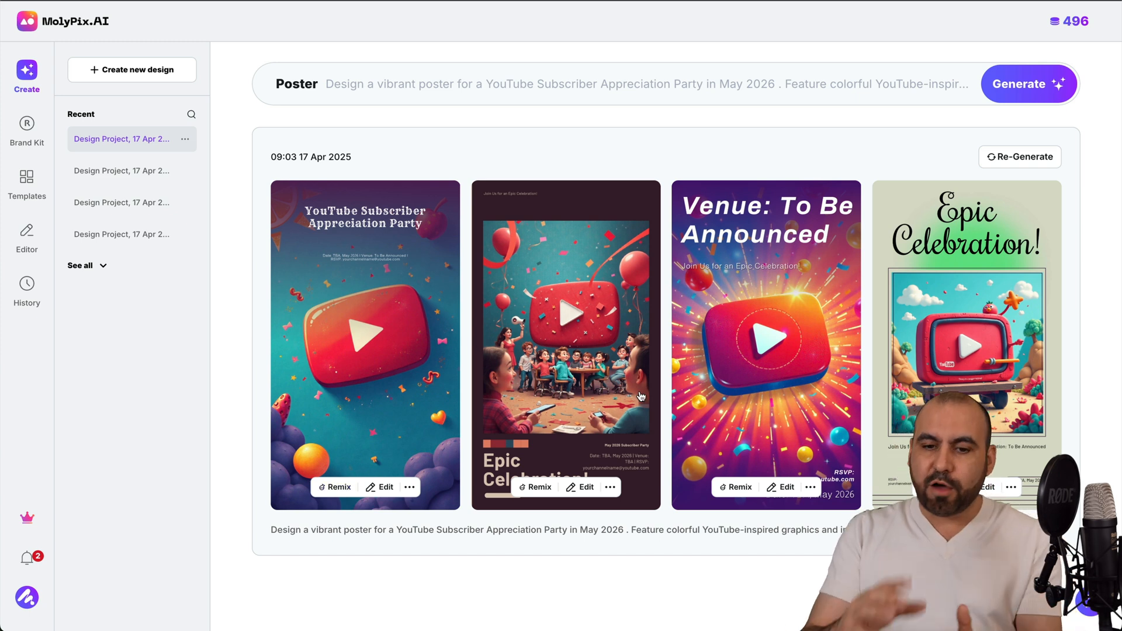
mouse_move(412, 499)
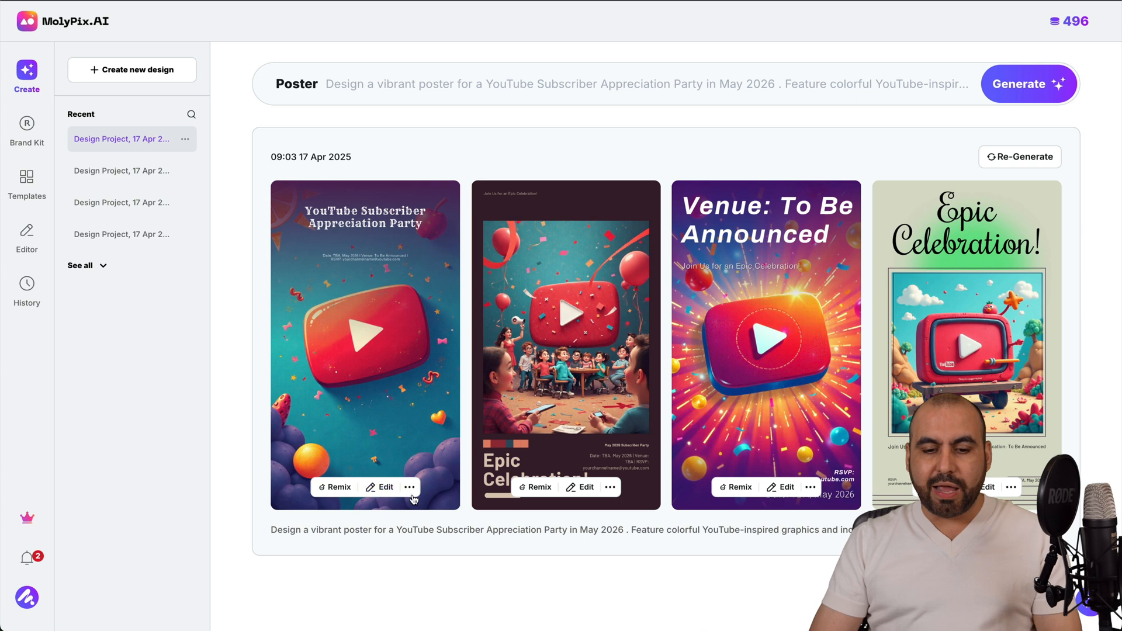
click(409, 487)
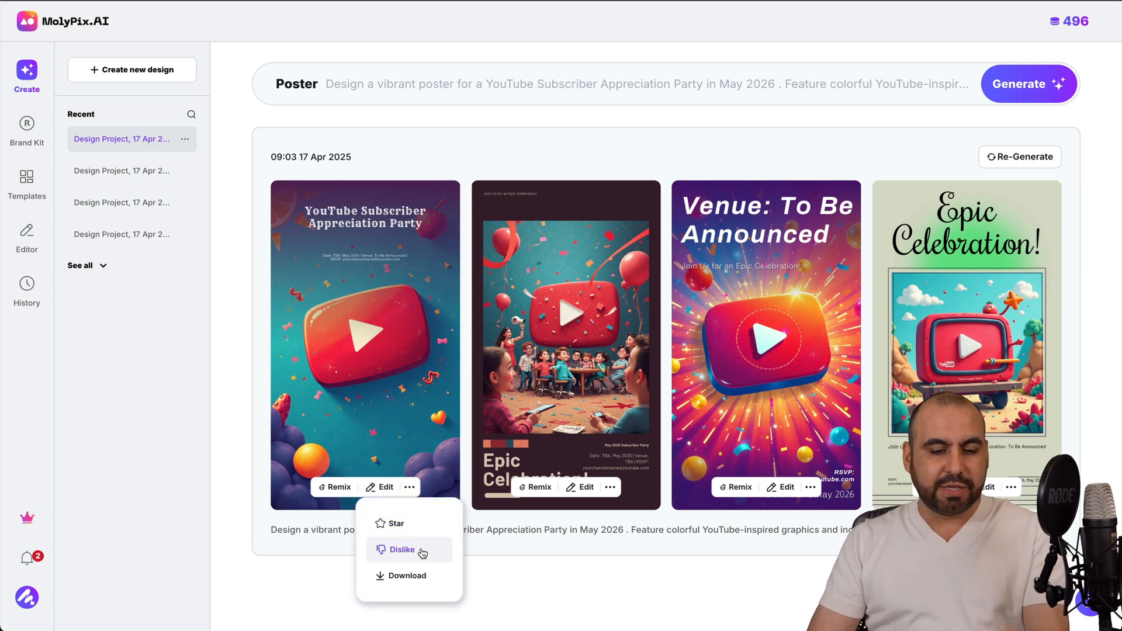
mouse_move(407, 575)
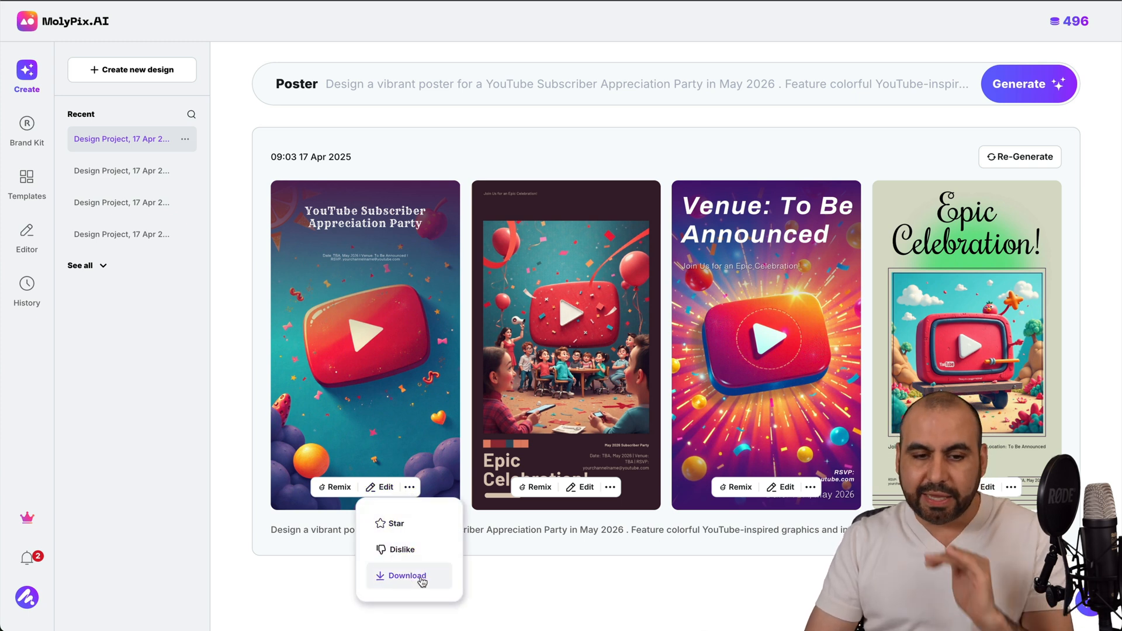
mouse_move(339, 464)
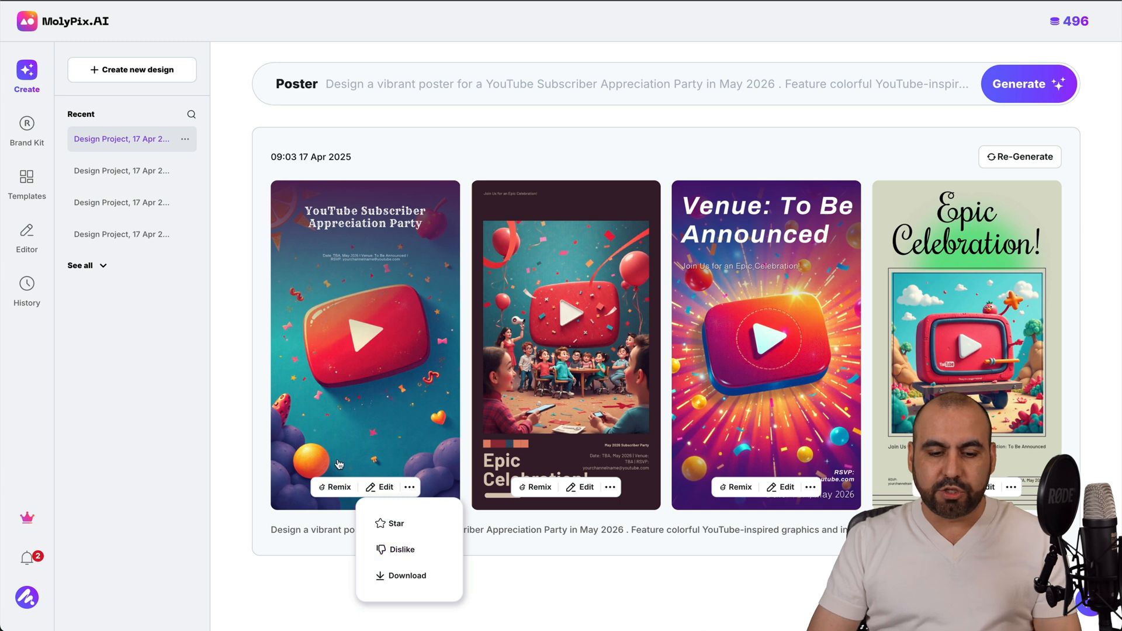
click(364, 323)
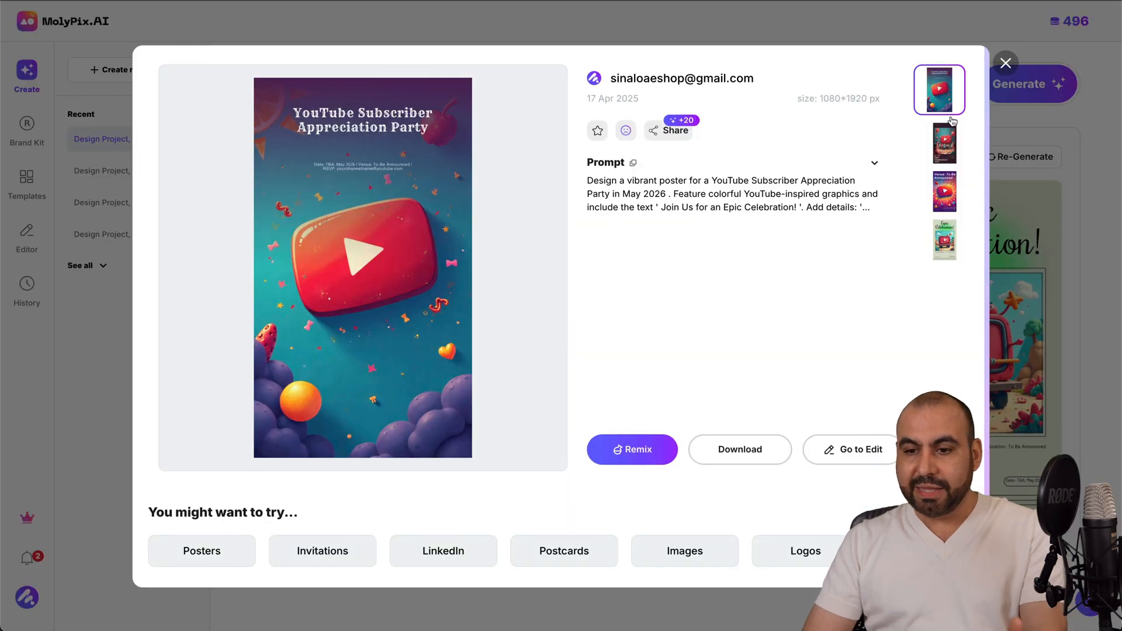
click(1006, 63)
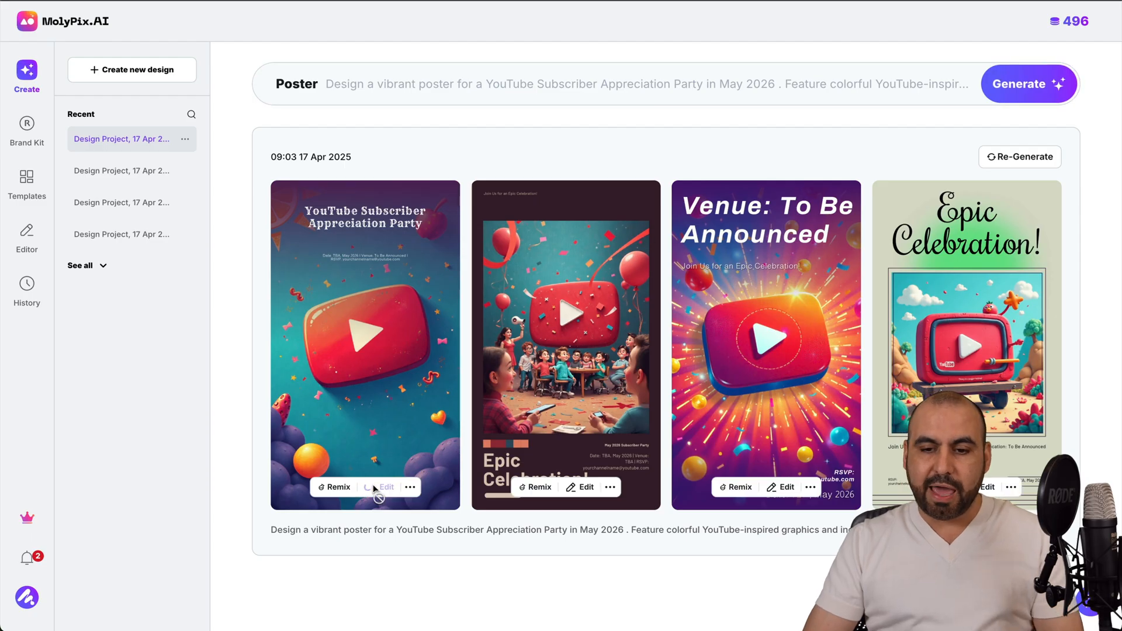
Step: Edit the first generated poster, selecting its background and starting to edit the title text
click(387, 487)
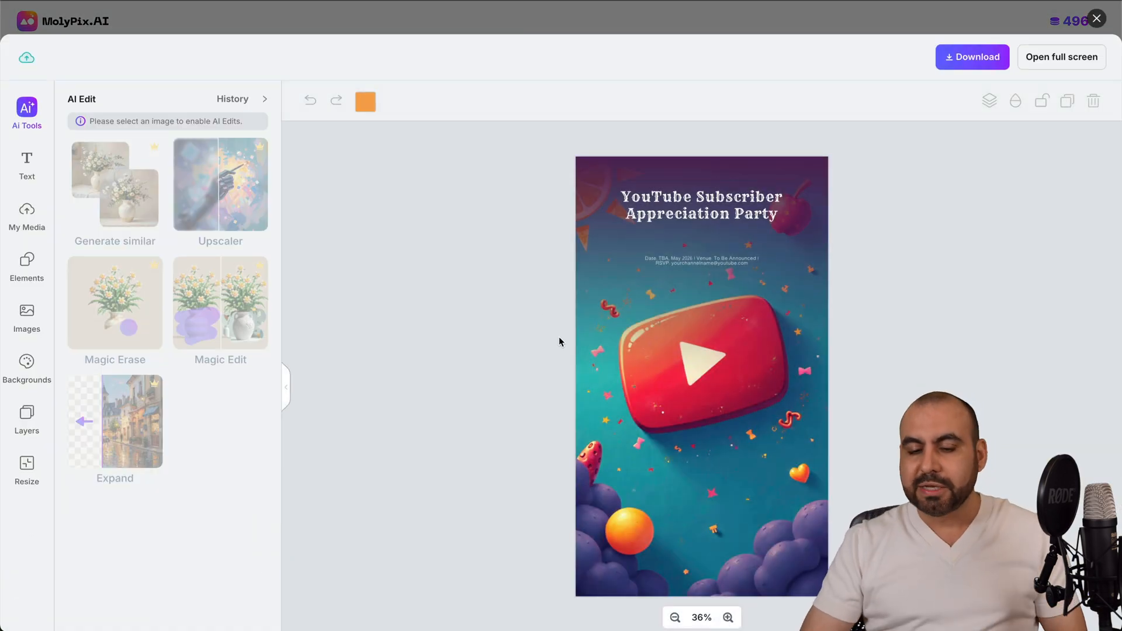
click(701, 259)
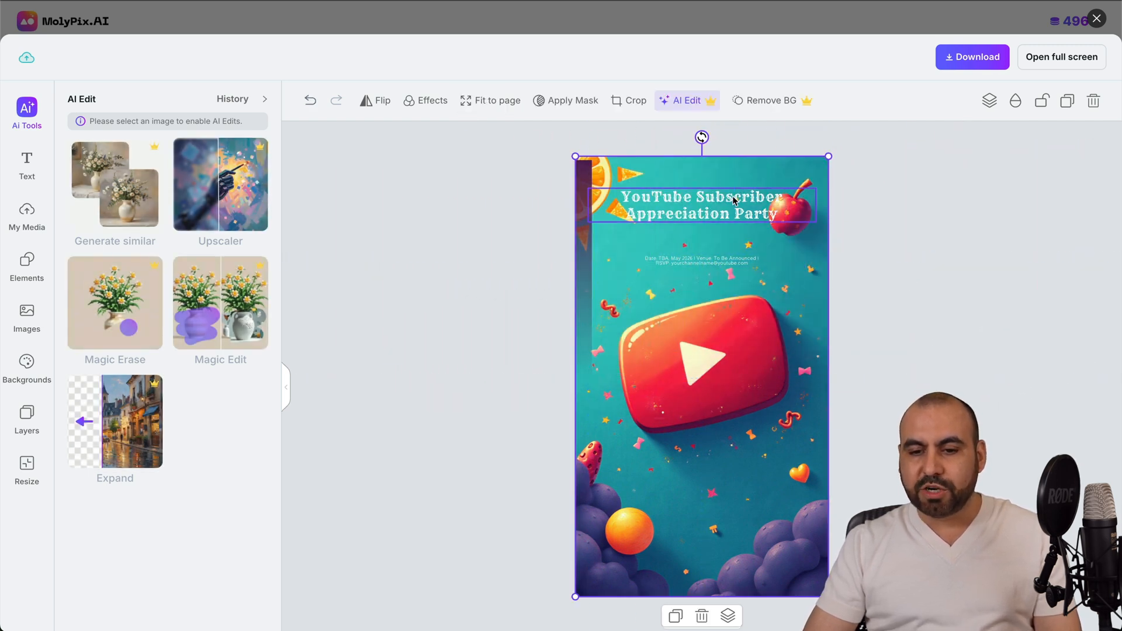
click(700, 206)
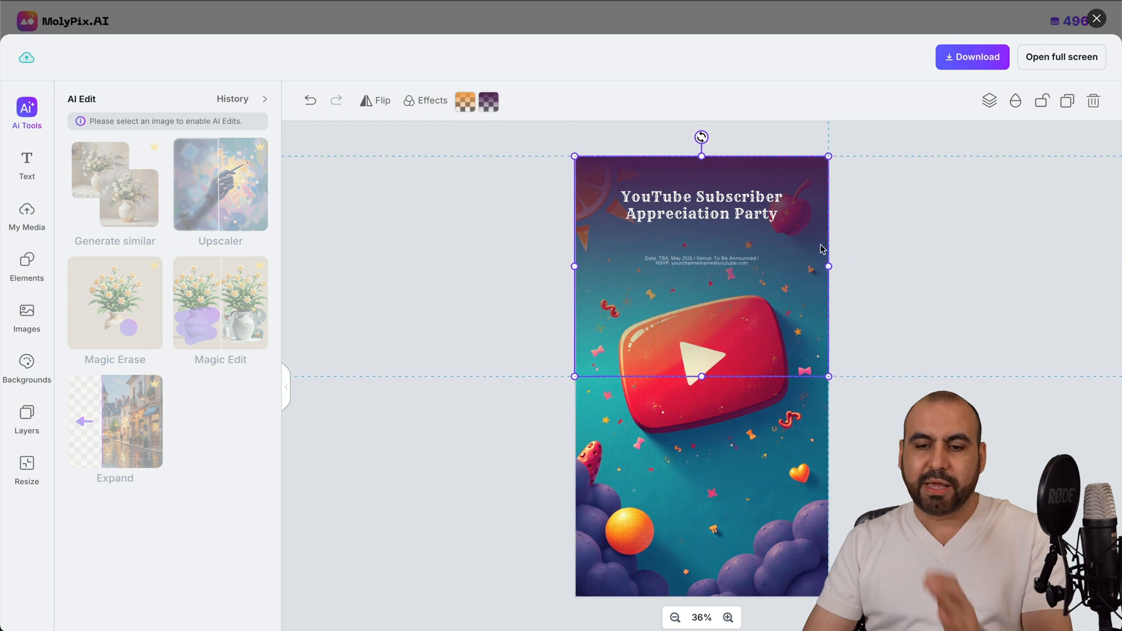
click(700, 203)
text(sdfsdfsdfxdvxvxvxcvxcvxvc )
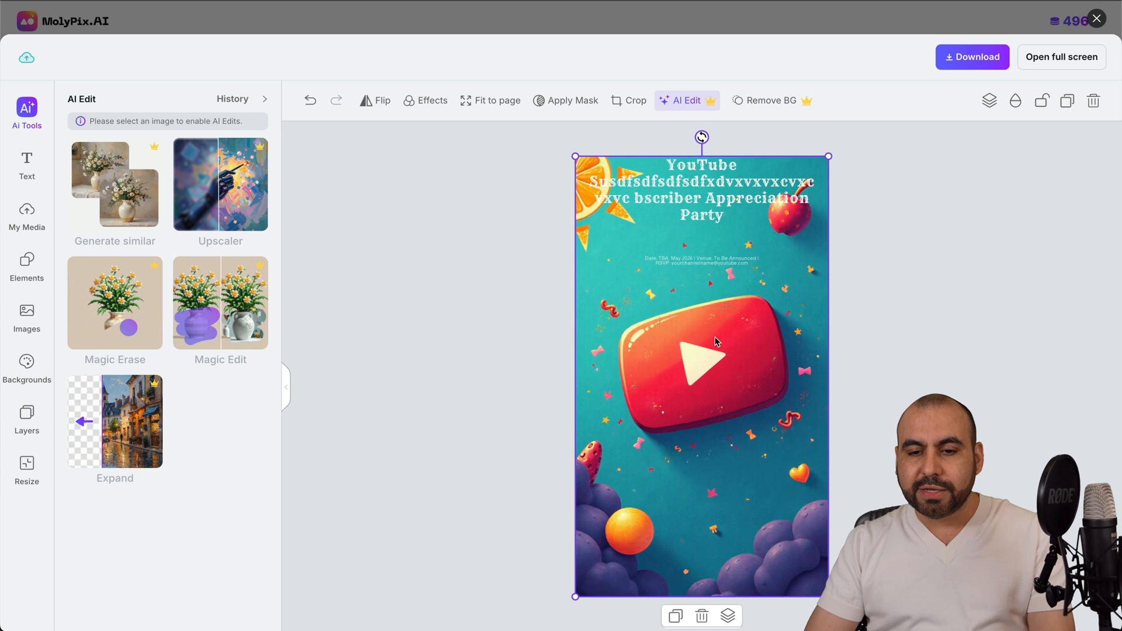
mouse_move(778, 349)
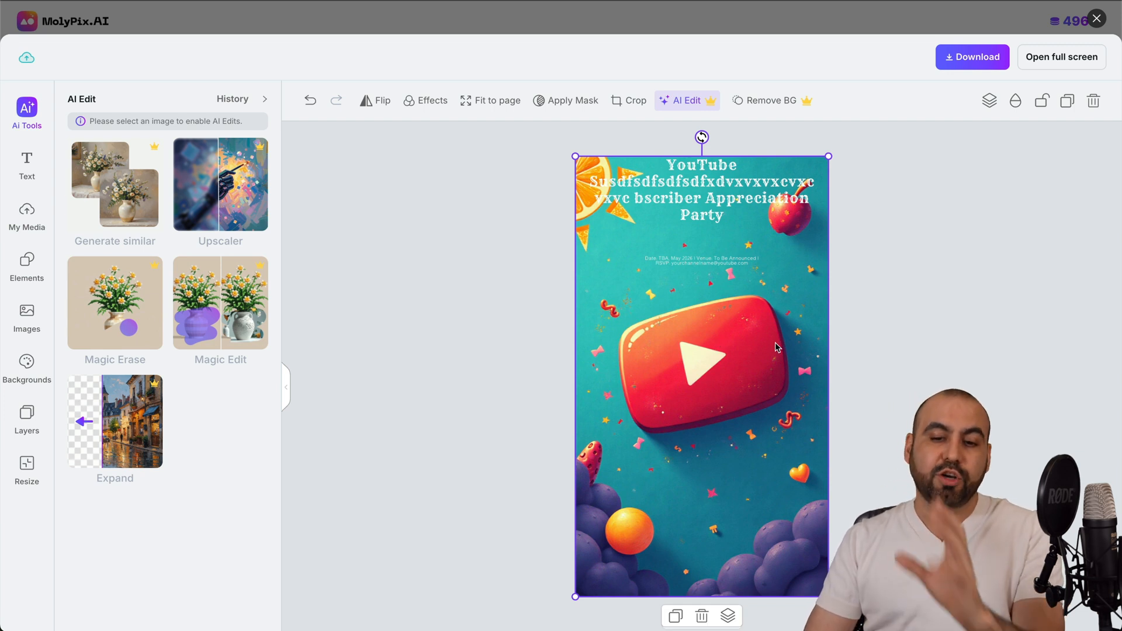
mouse_move(792, 456)
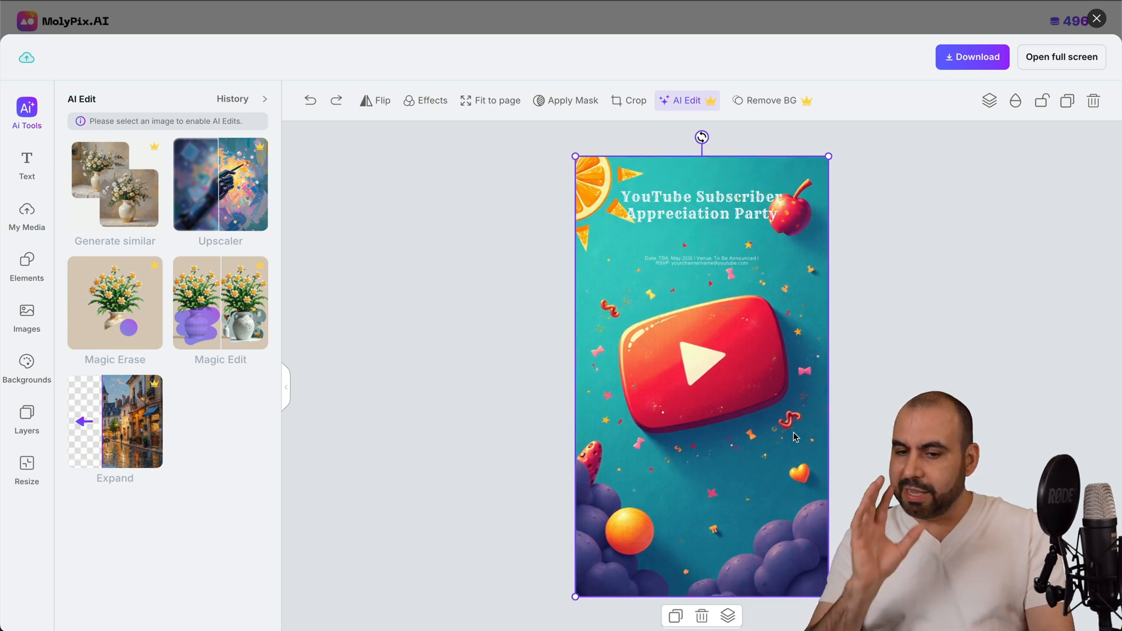
mouse_move(945, 364)
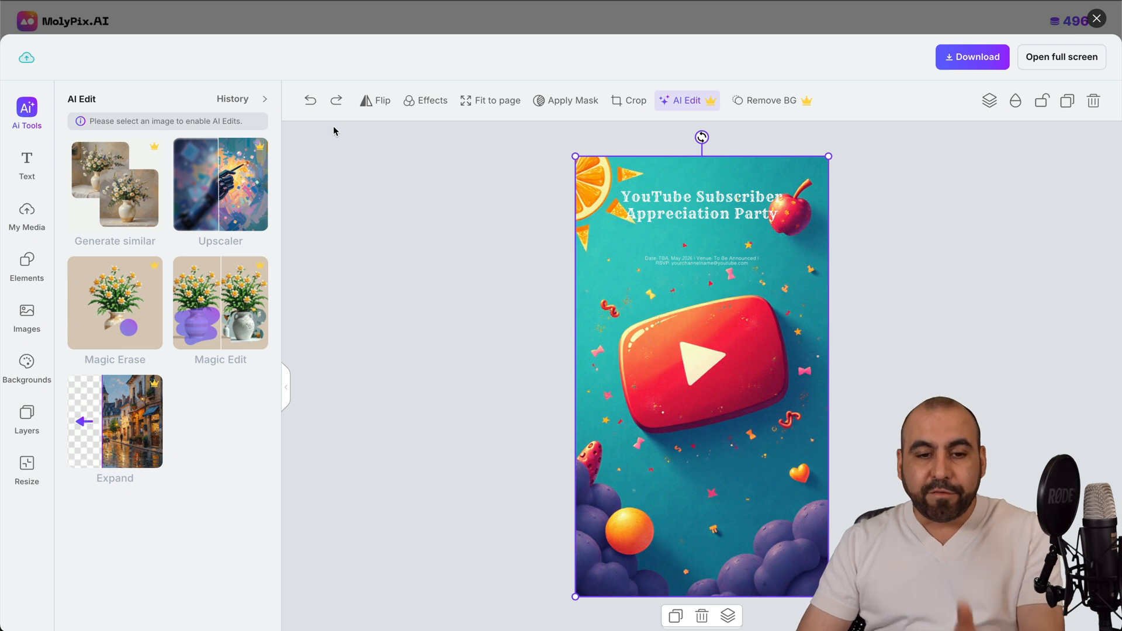
mouse_move(461, 136)
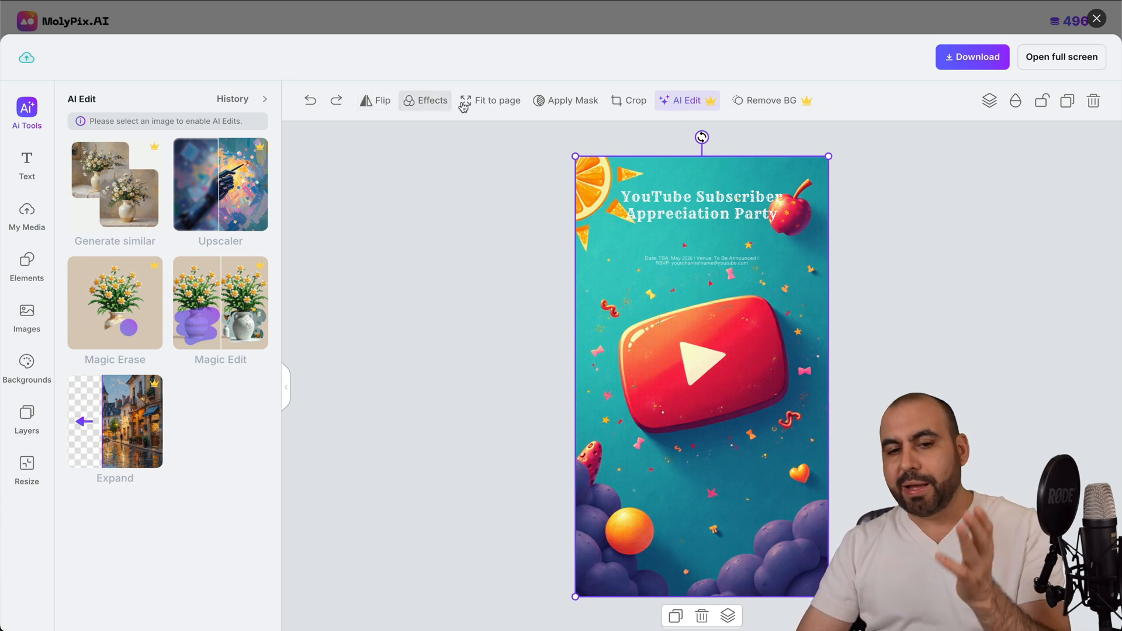
mouse_move(629, 100)
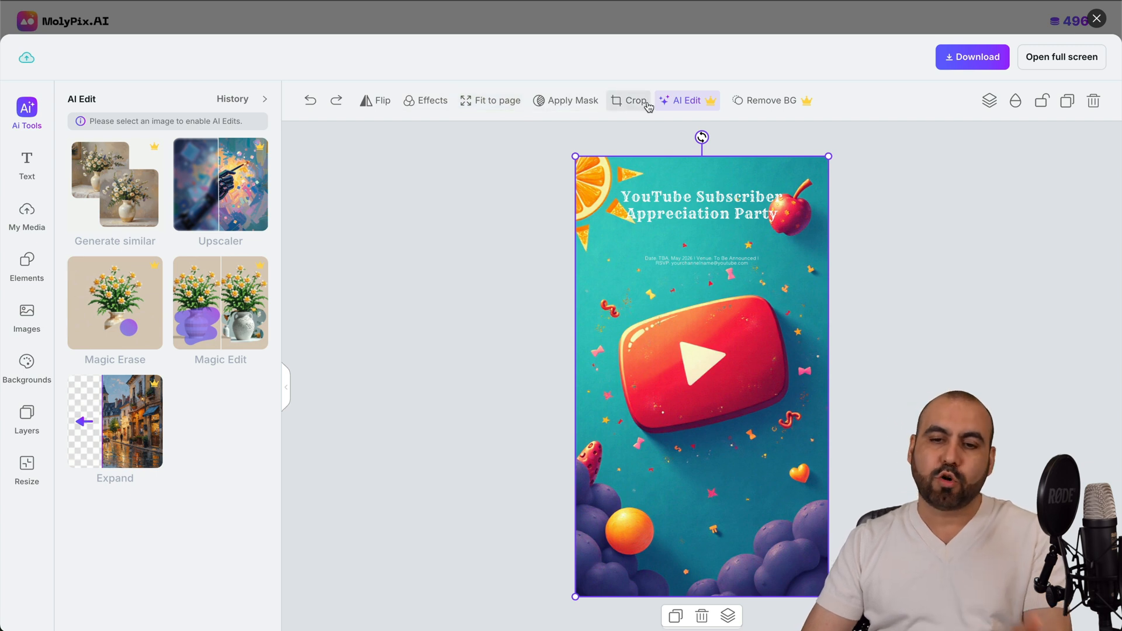
mouse_move(643, 430)
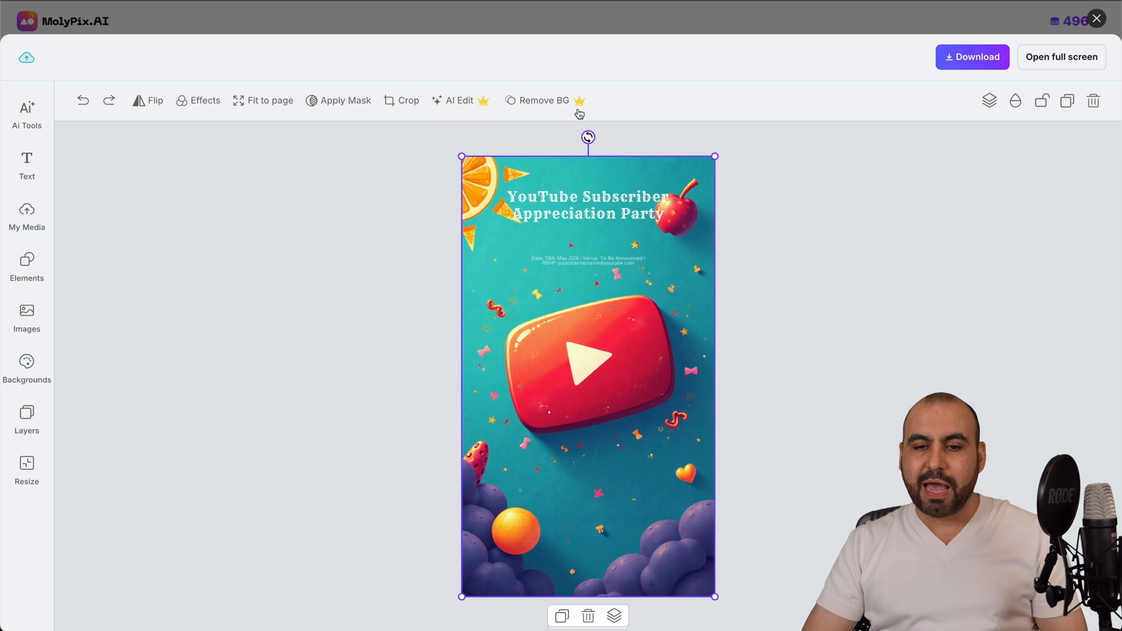
Step: Use Generate similar at Creative similarity and apply the red play-button balloon background variant
click(459, 101)
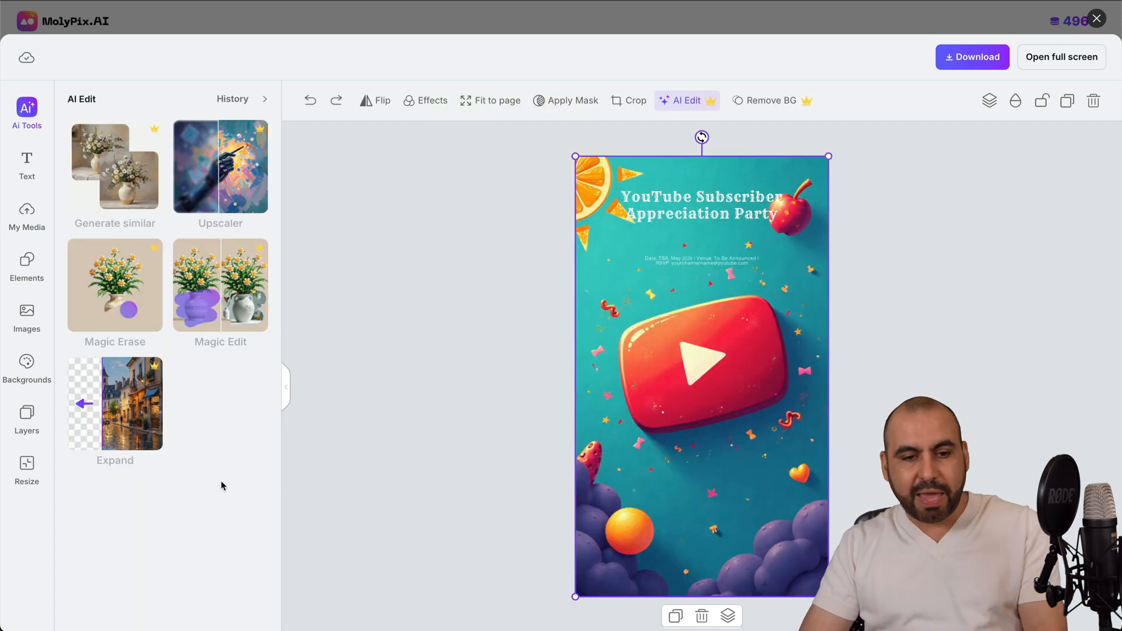
click(114, 166)
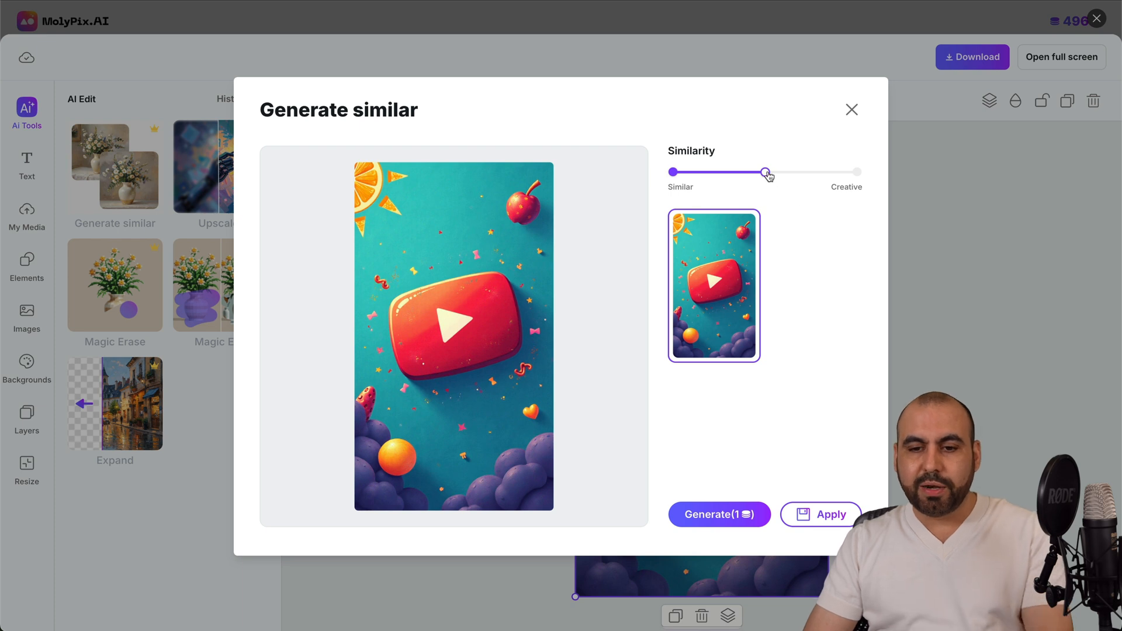
mouse_move(795, 173)
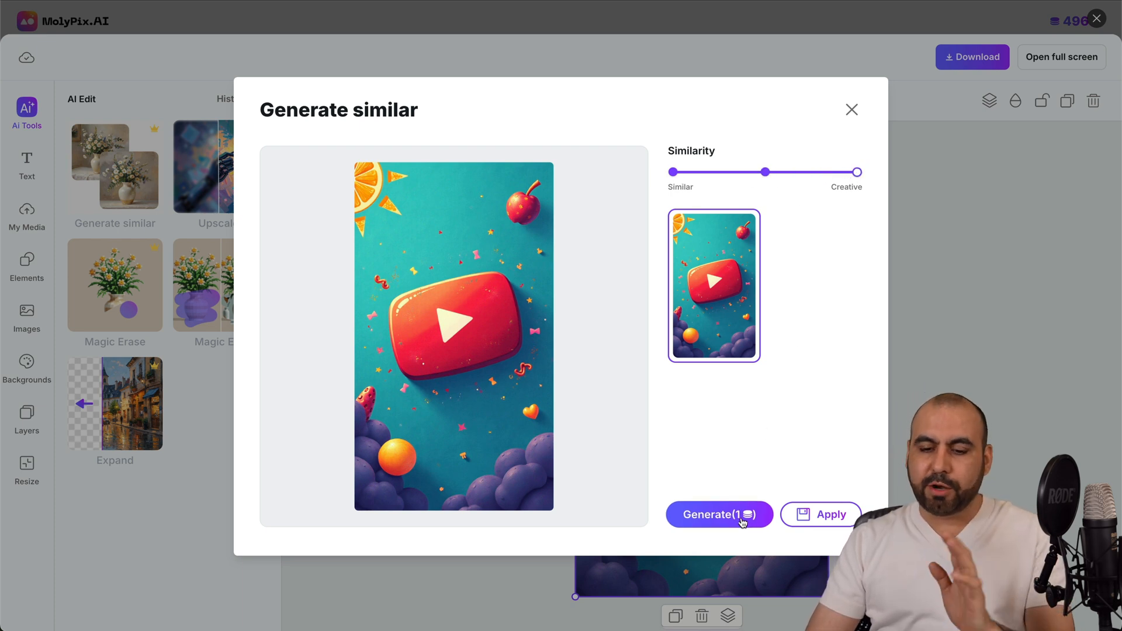
click(719, 515)
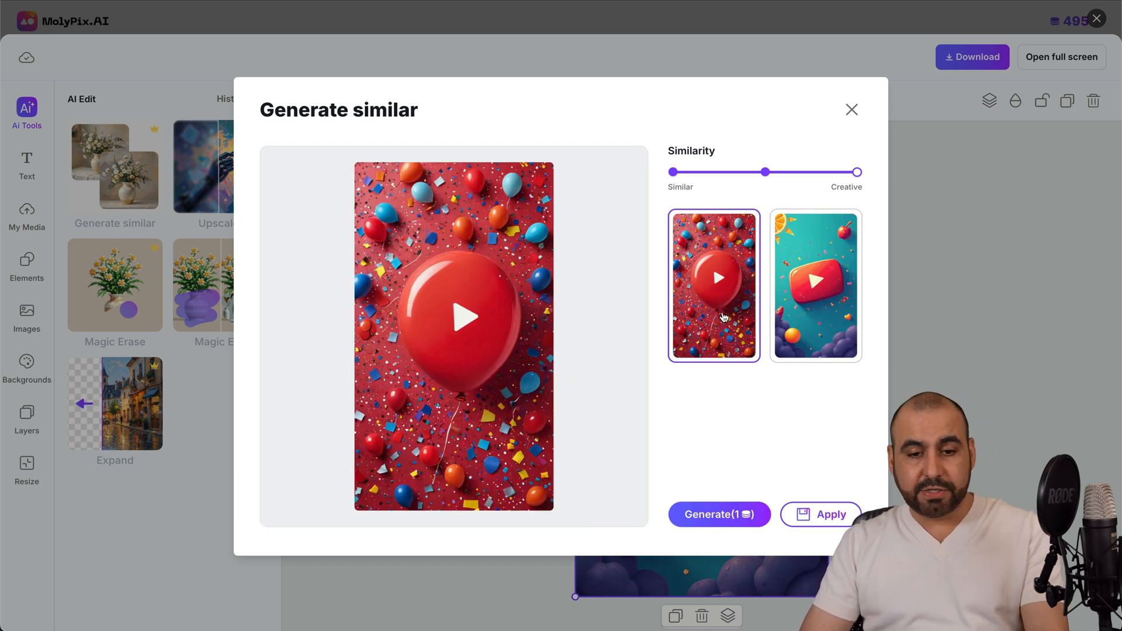
click(821, 514)
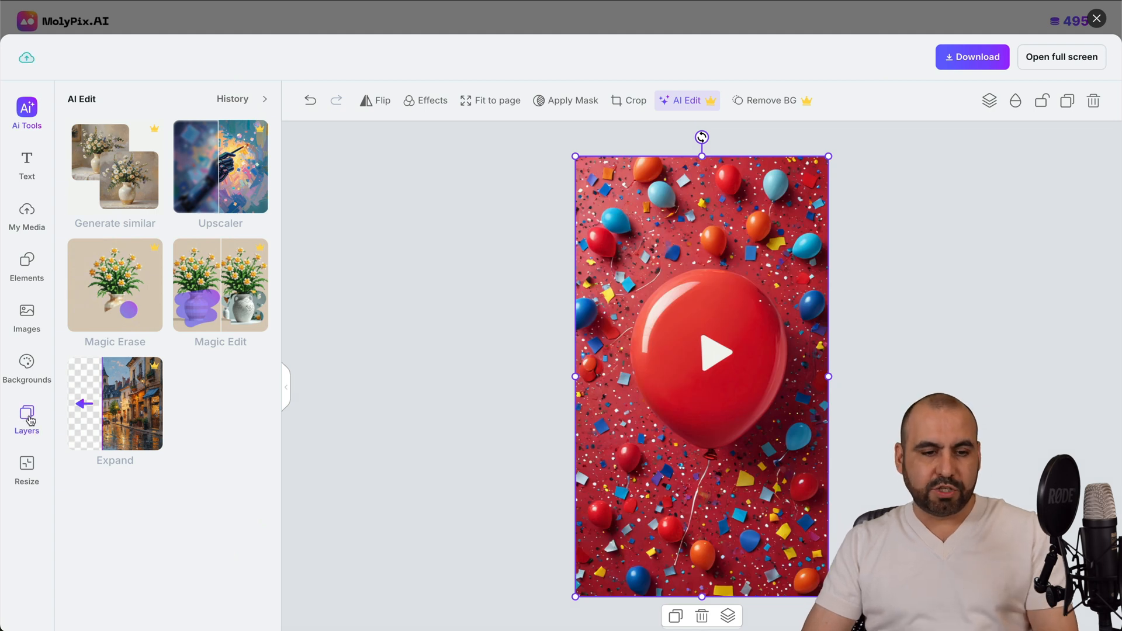
click(27, 419)
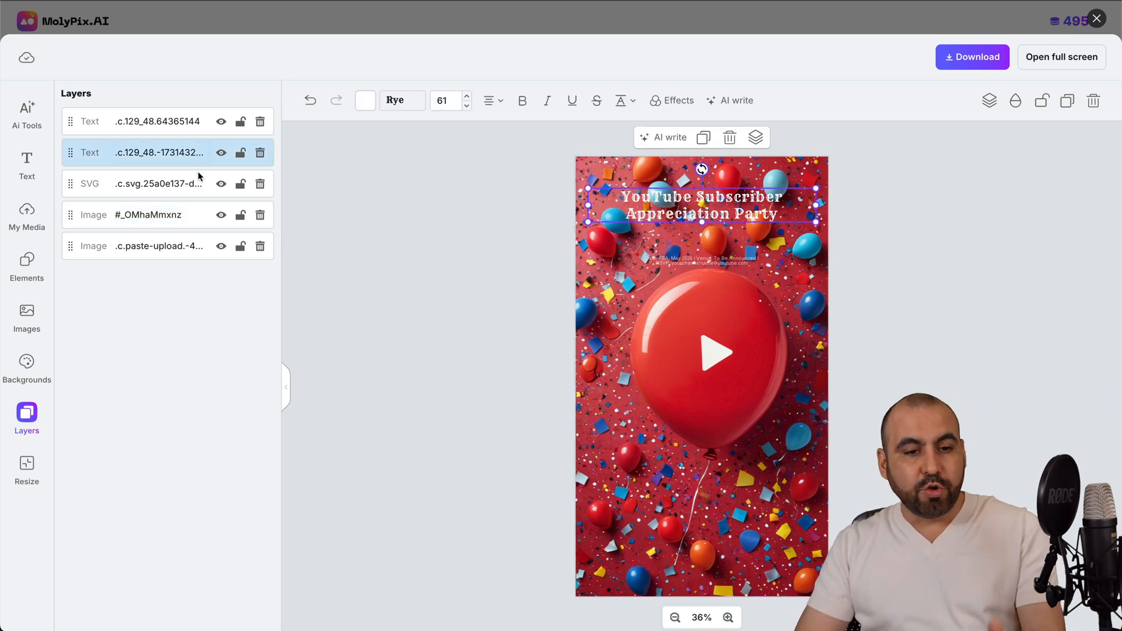
click(27, 163)
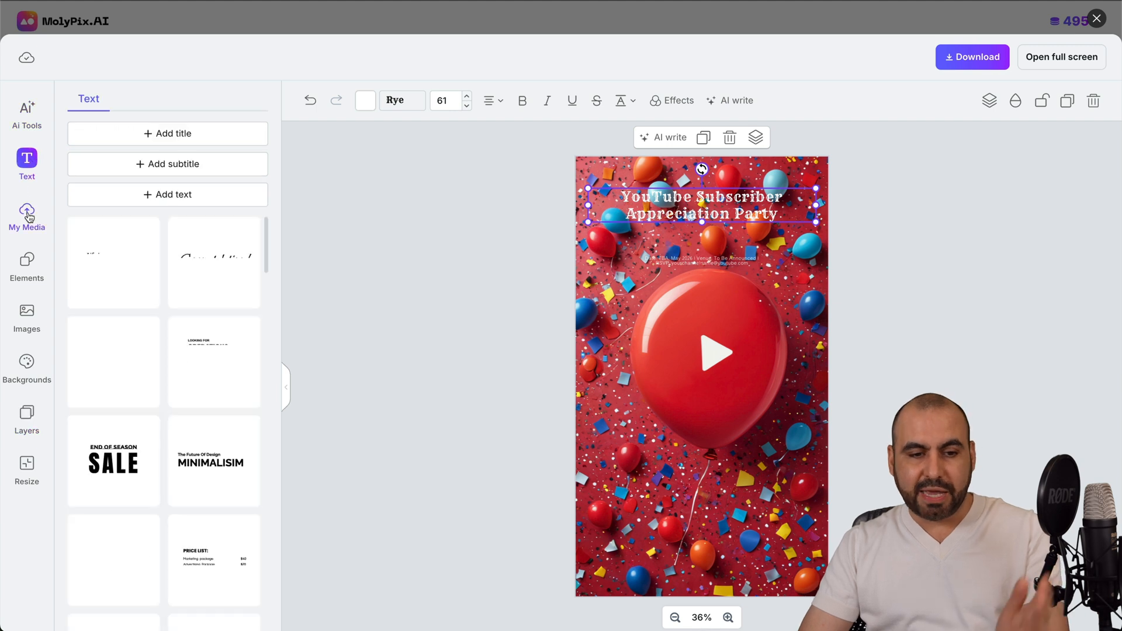
click(27, 217)
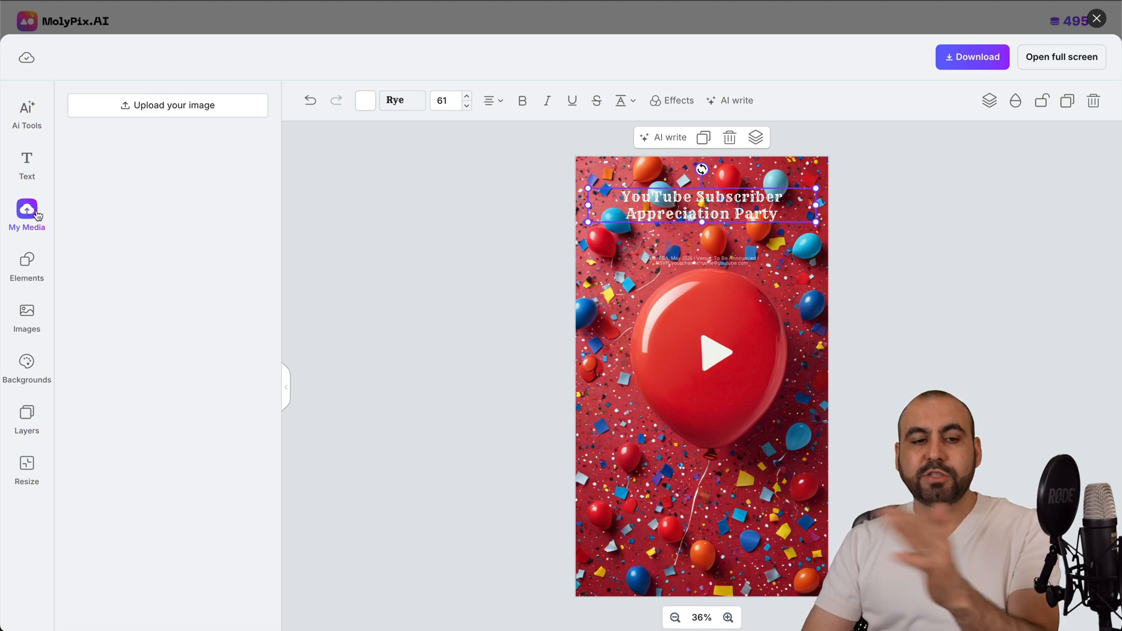
click(27, 267)
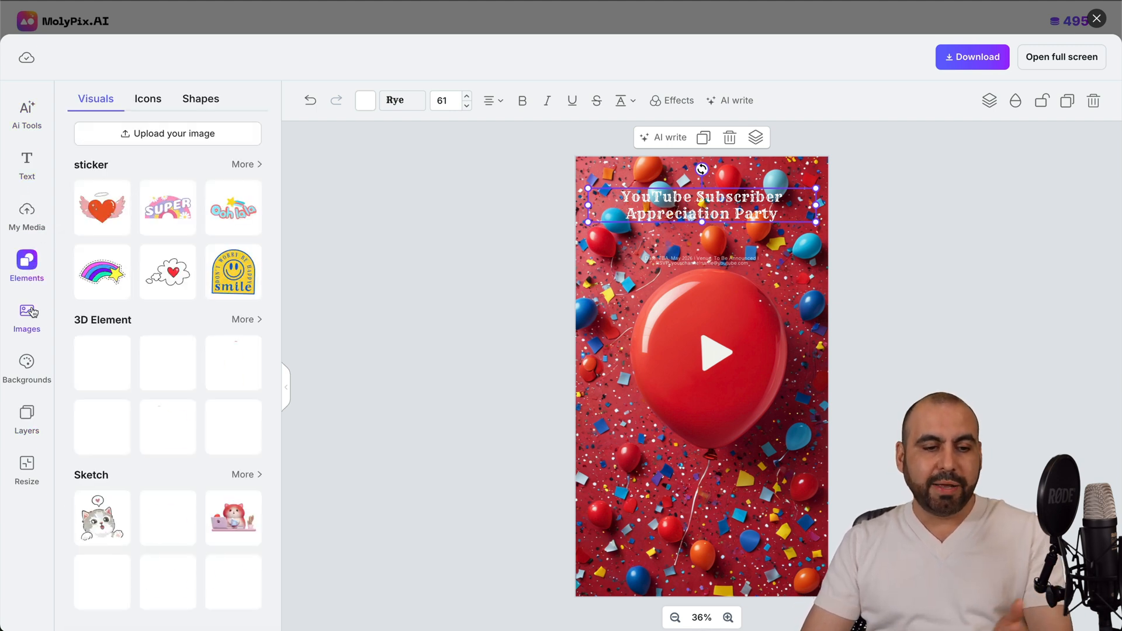
click(27, 367)
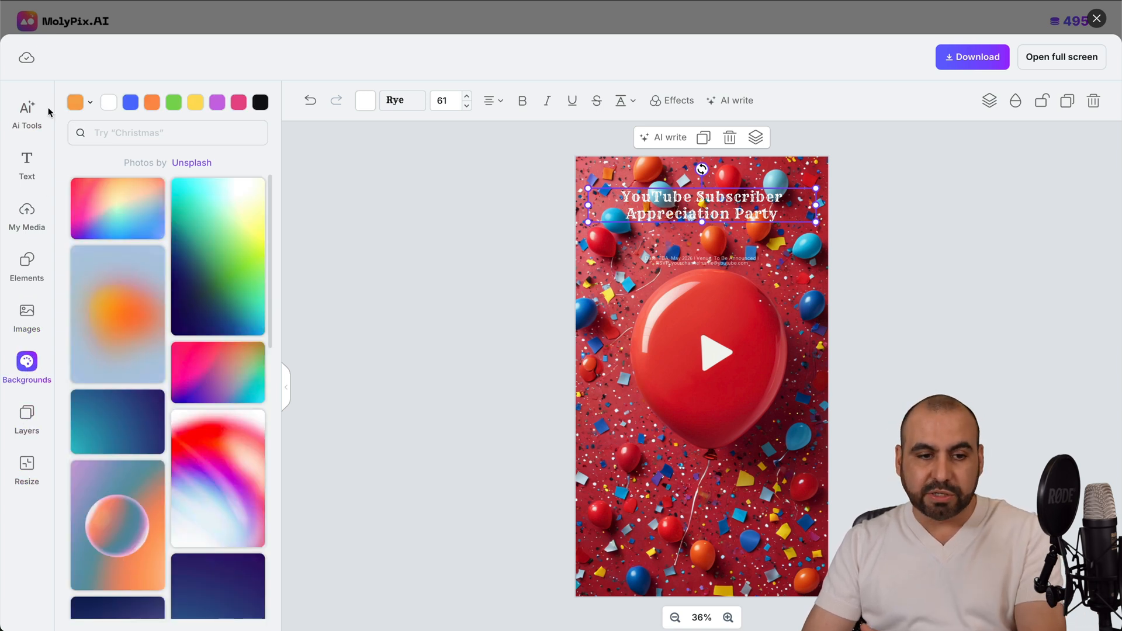
click(27, 114)
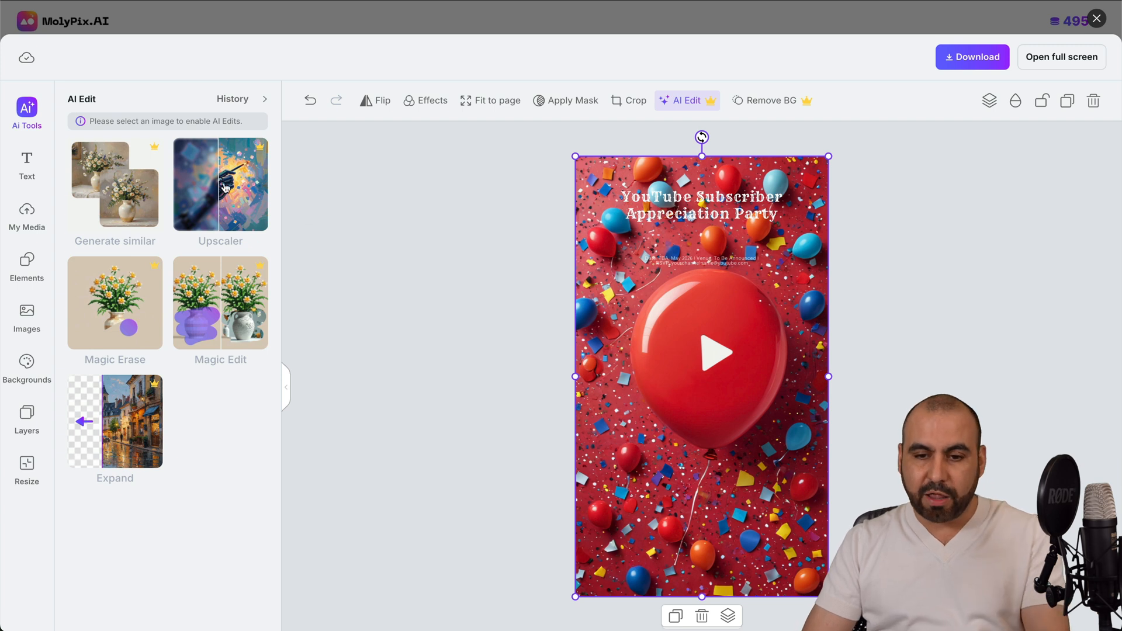
mouse_move(493, 316)
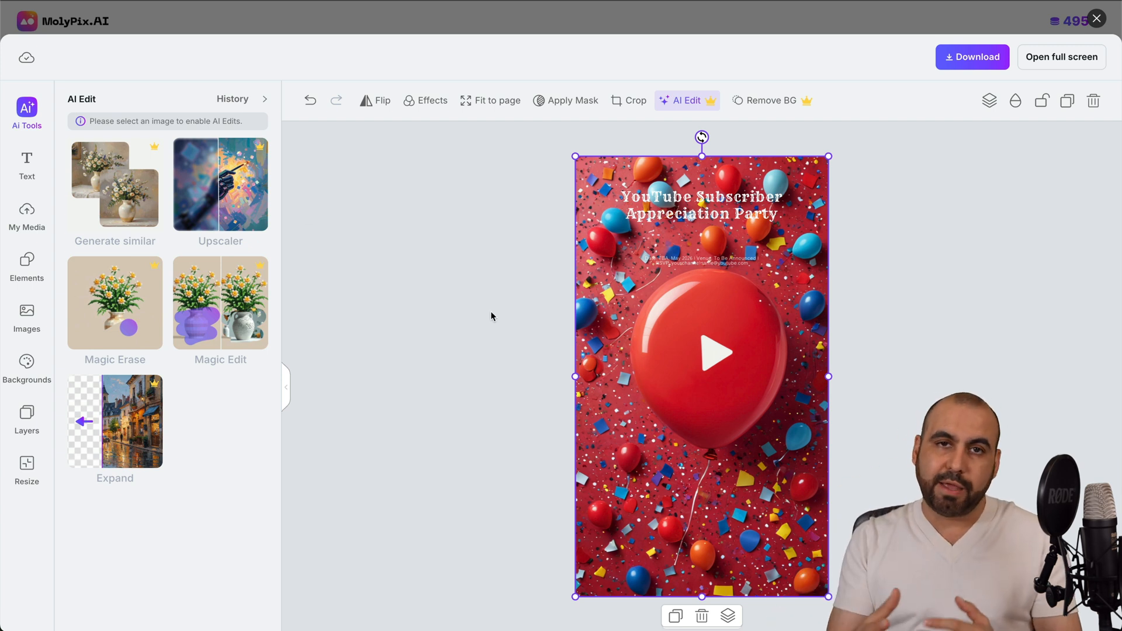
mouse_move(302, 226)
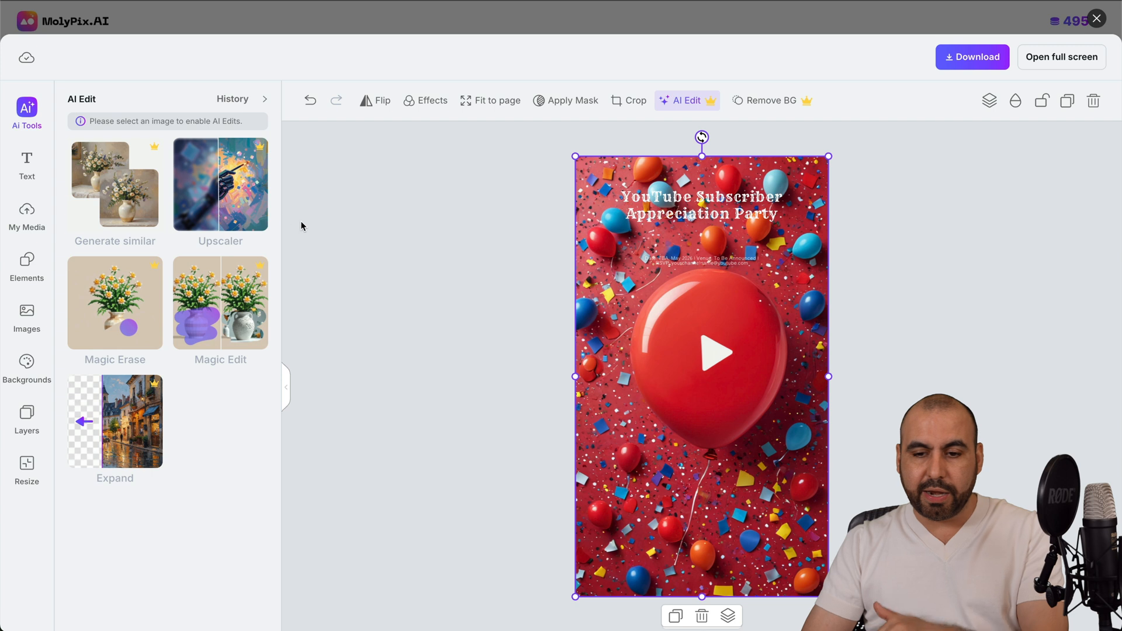
mouse_move(754, 393)
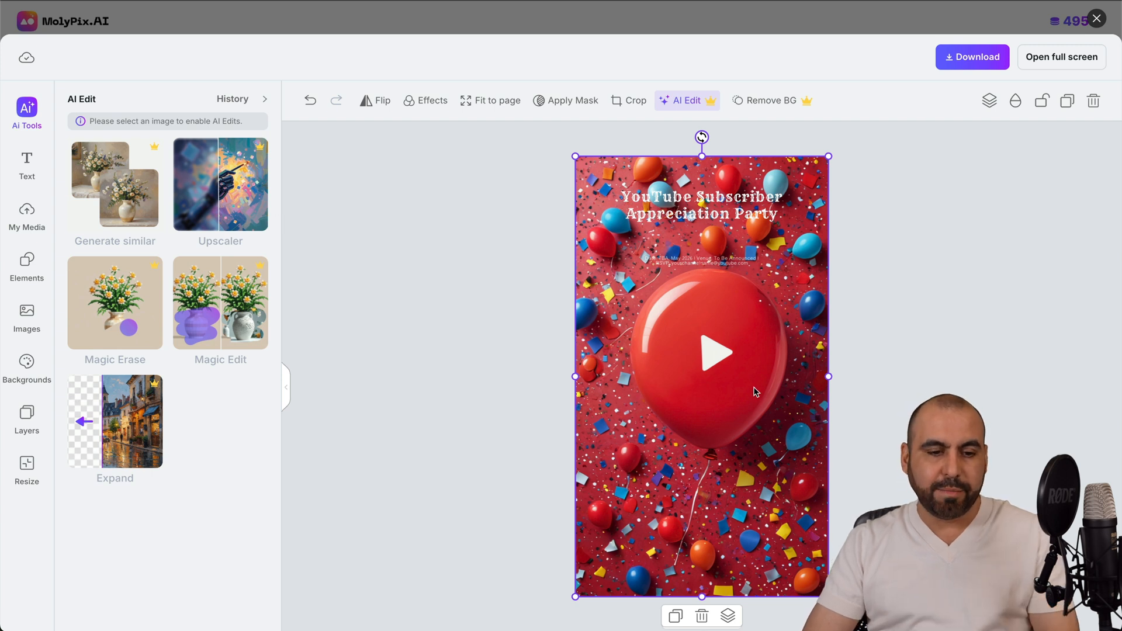
Step: Preview Magic Erase and Magic Edit without changes, then bring up the Expand tool
click(114, 301)
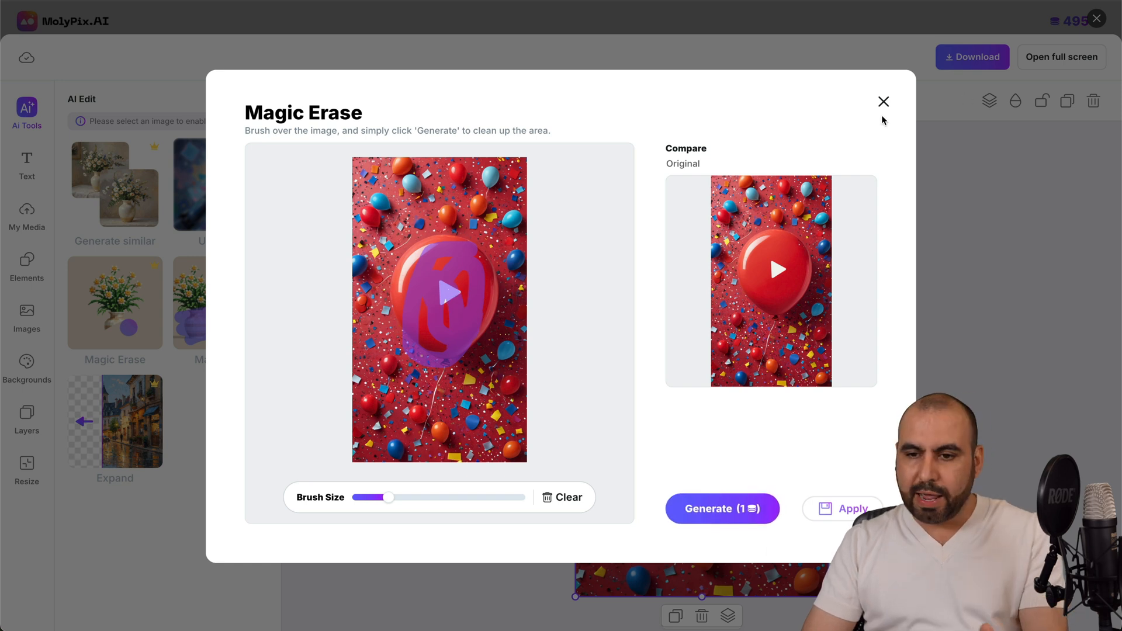
click(884, 101)
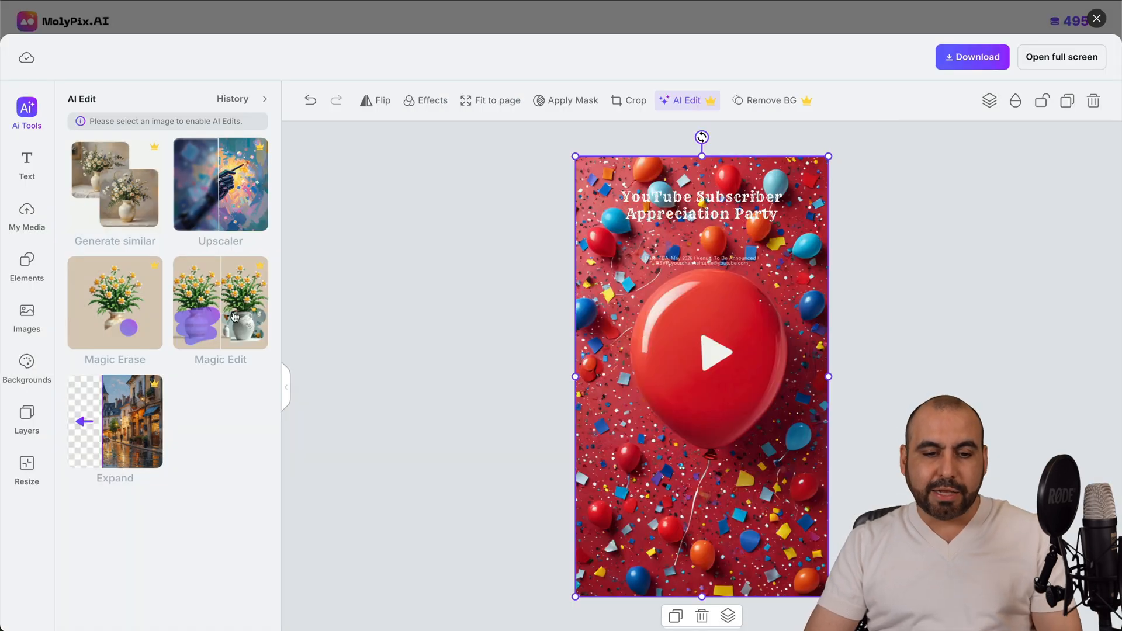
click(221, 303)
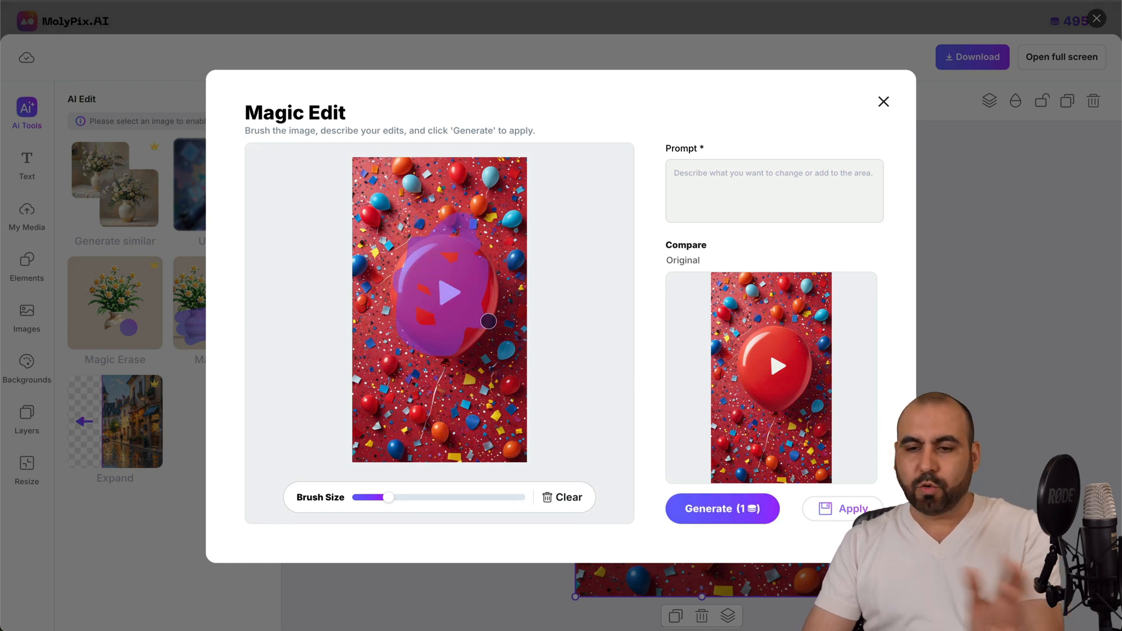
click(883, 101)
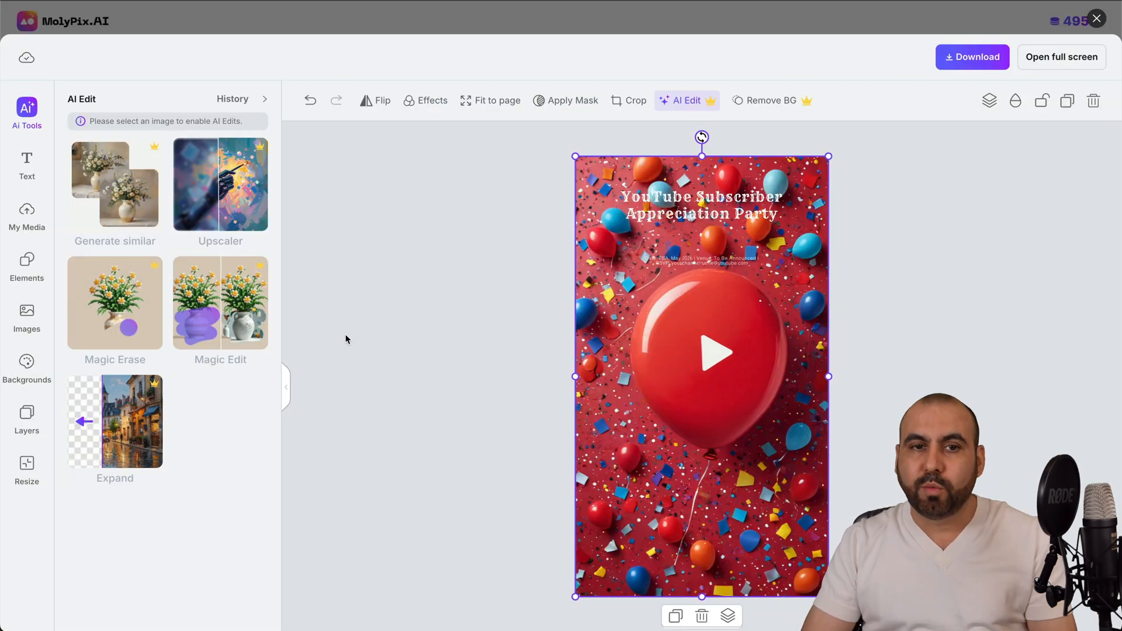
click(114, 421)
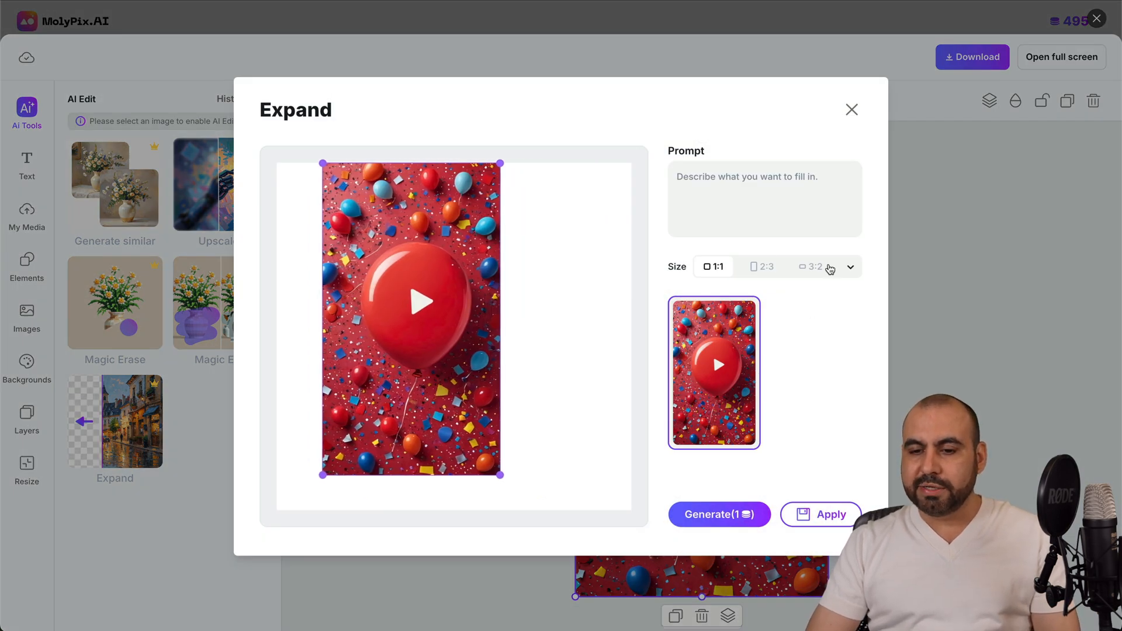
Step: Generate a 16:9 landscape extension of the red balloon image
click(850, 267)
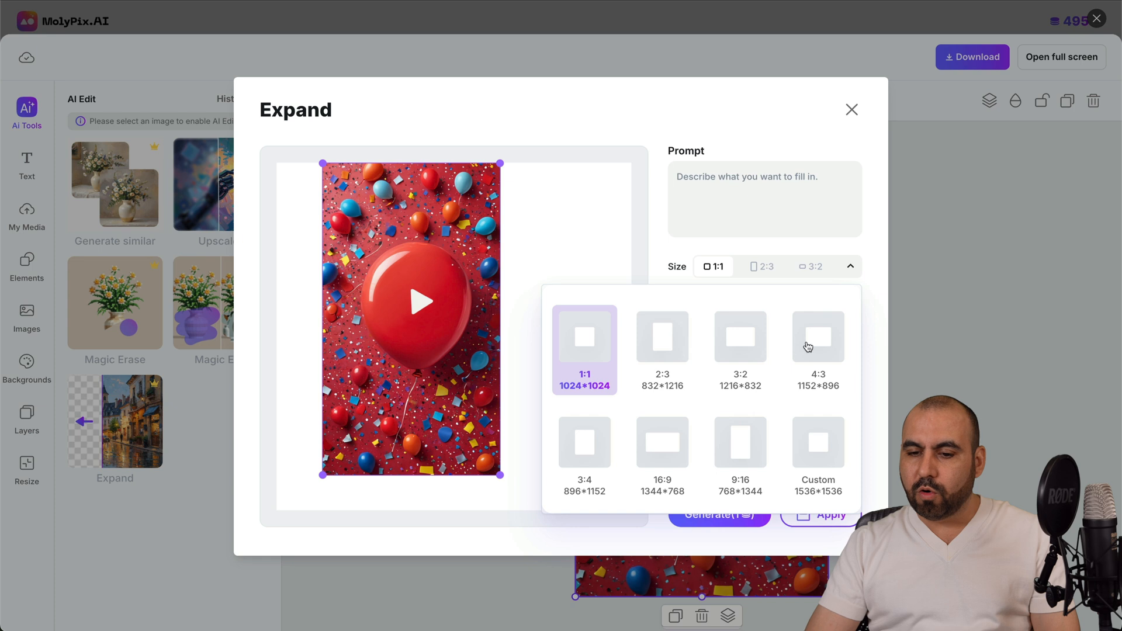
click(663, 457)
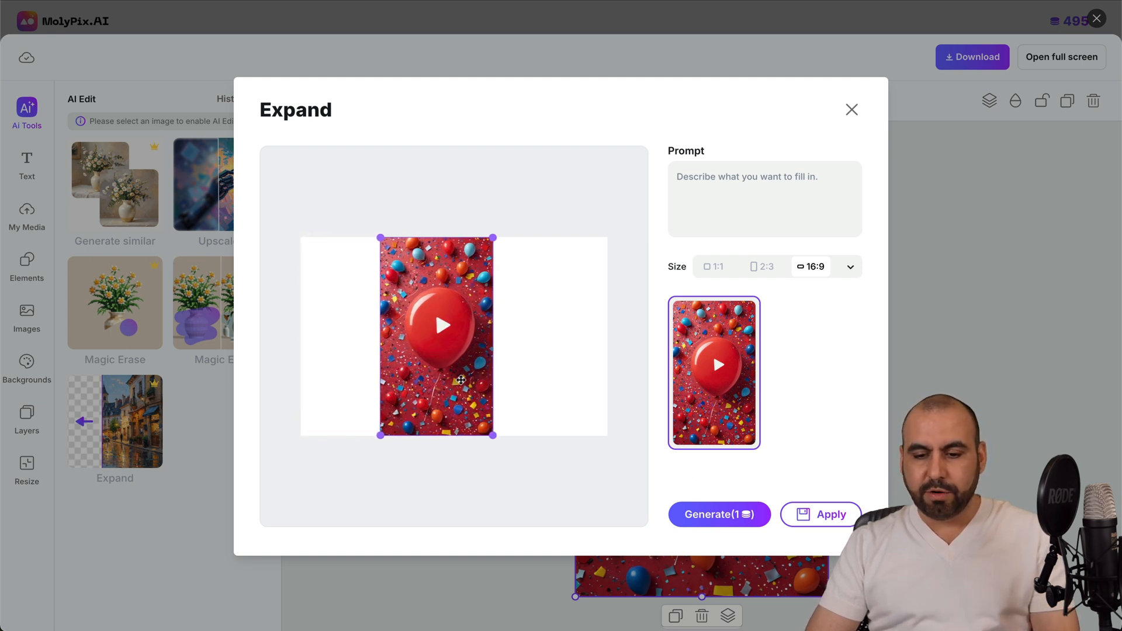
click(718, 514)
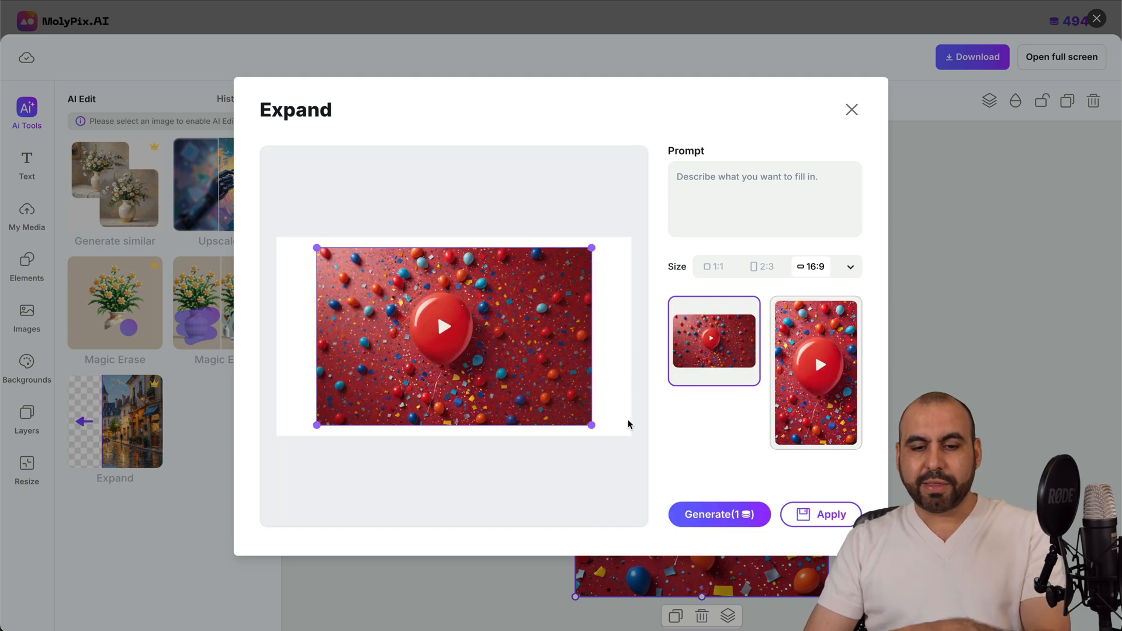
mouse_move(502, 309)
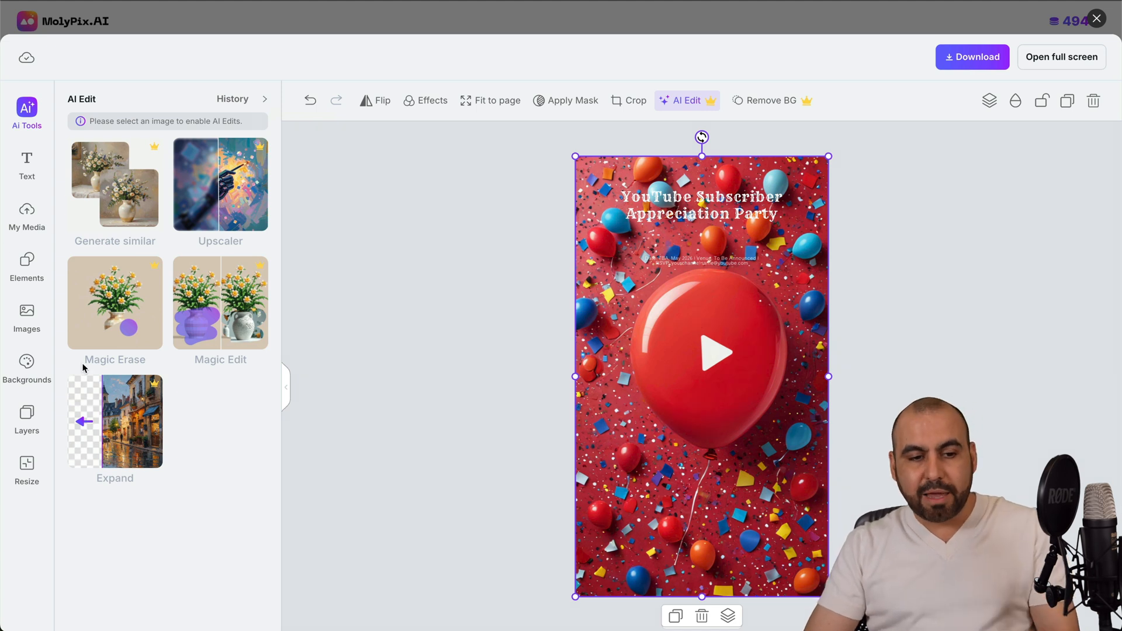
mouse_move(990, 123)
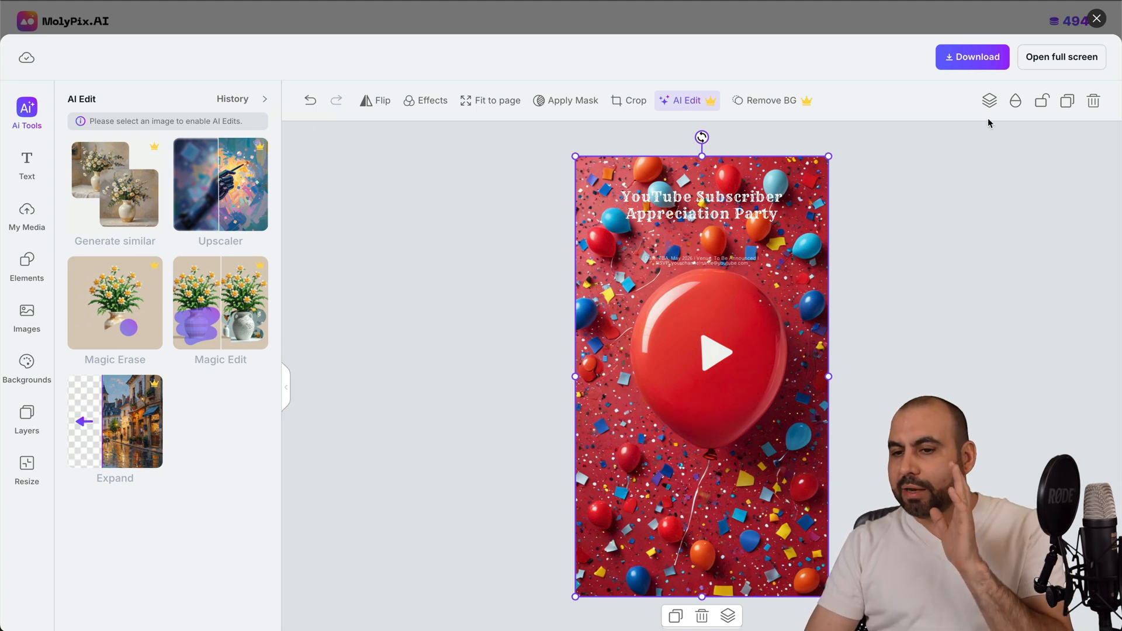
mouse_move(1041, 100)
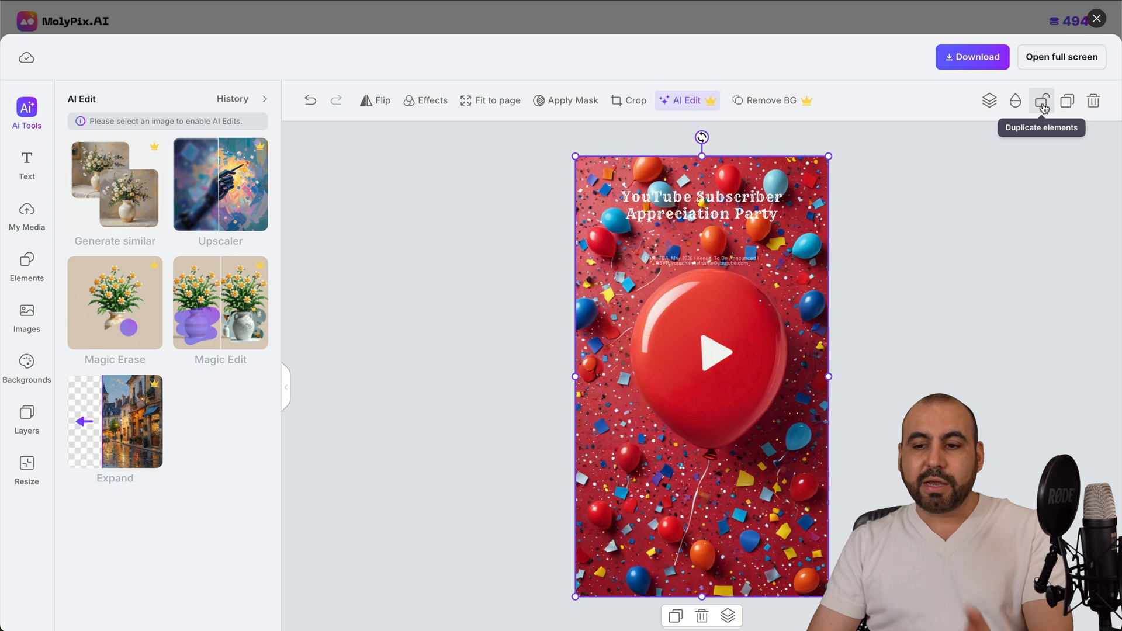
mouse_move(1093, 100)
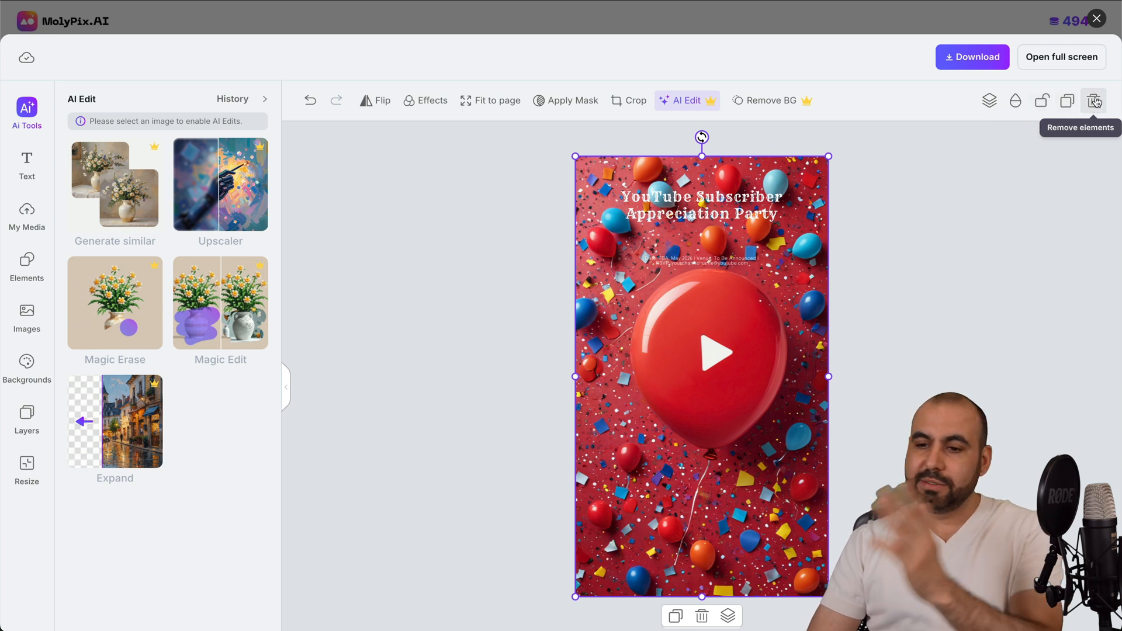
mouse_move(989, 100)
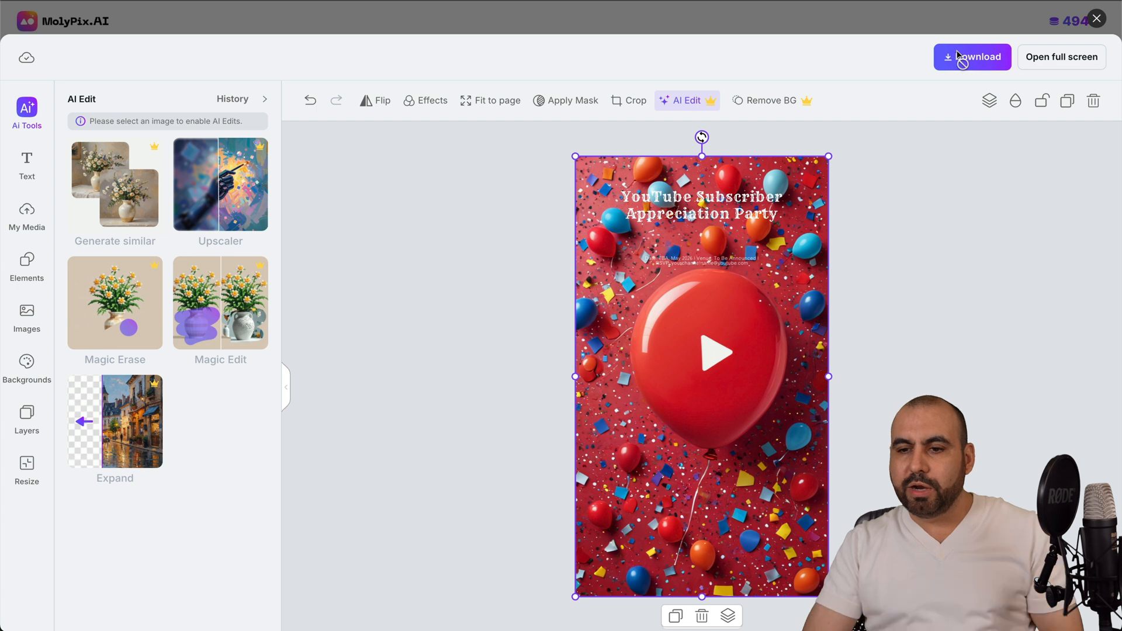
Step: Download the finished red balloon party poster
click(971, 56)
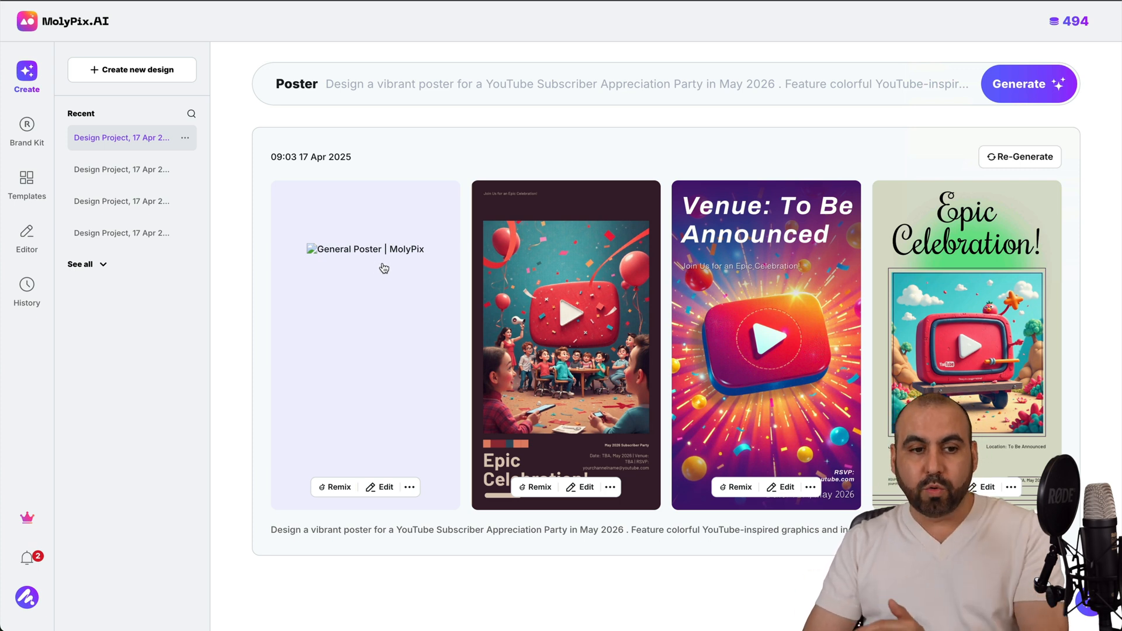
Step: Visit the Brand Kits page with the SaaS Master kit, then the template library
click(27, 132)
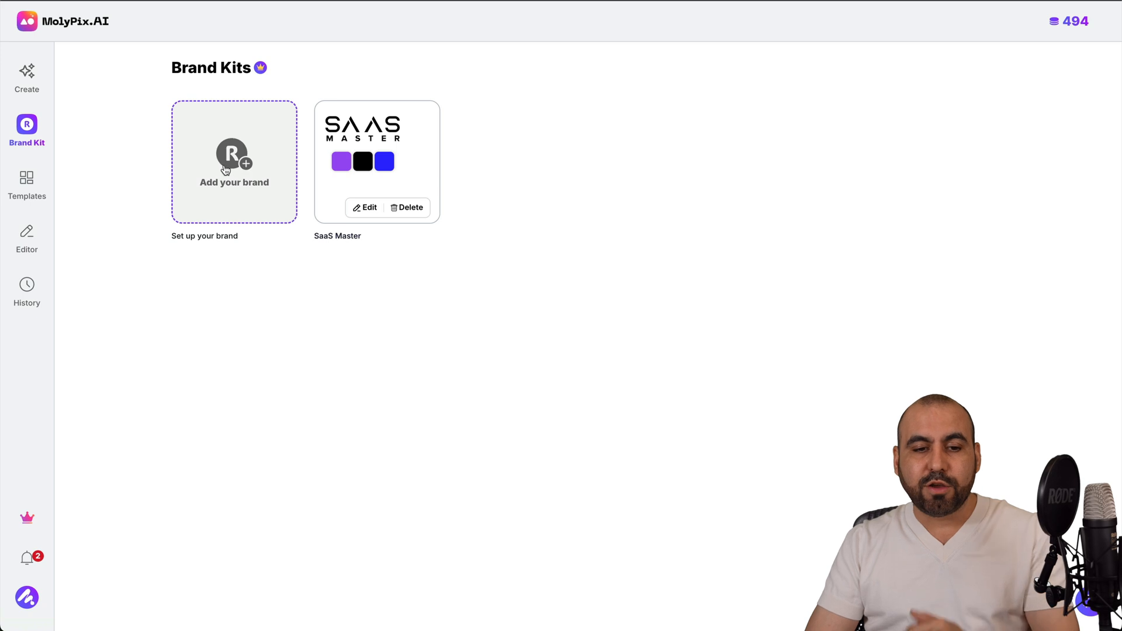
click(27, 186)
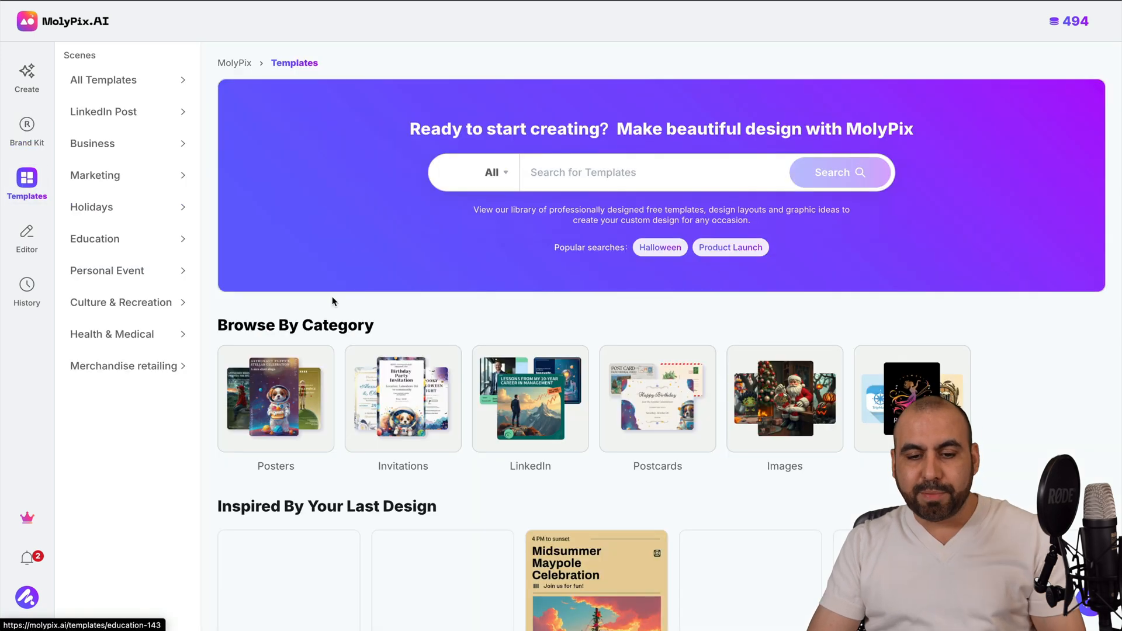
Step: Filter to Halloween templates, edit the Nightmare Before Christmas Escape Room poster and select its round bookings badge
scroll(down, 3)
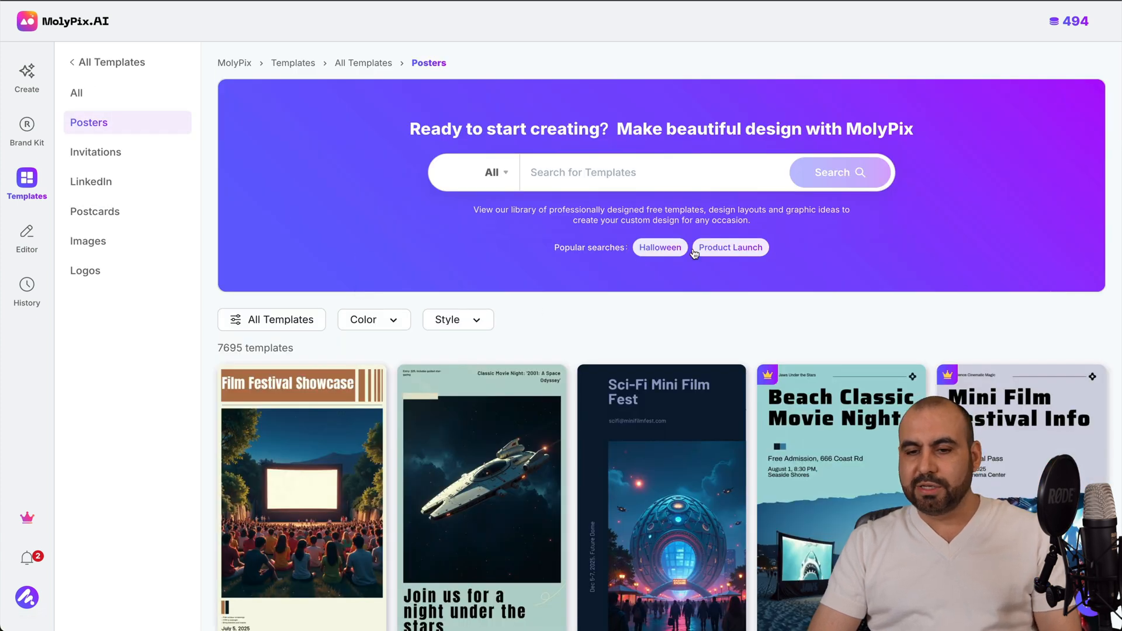
click(658, 247)
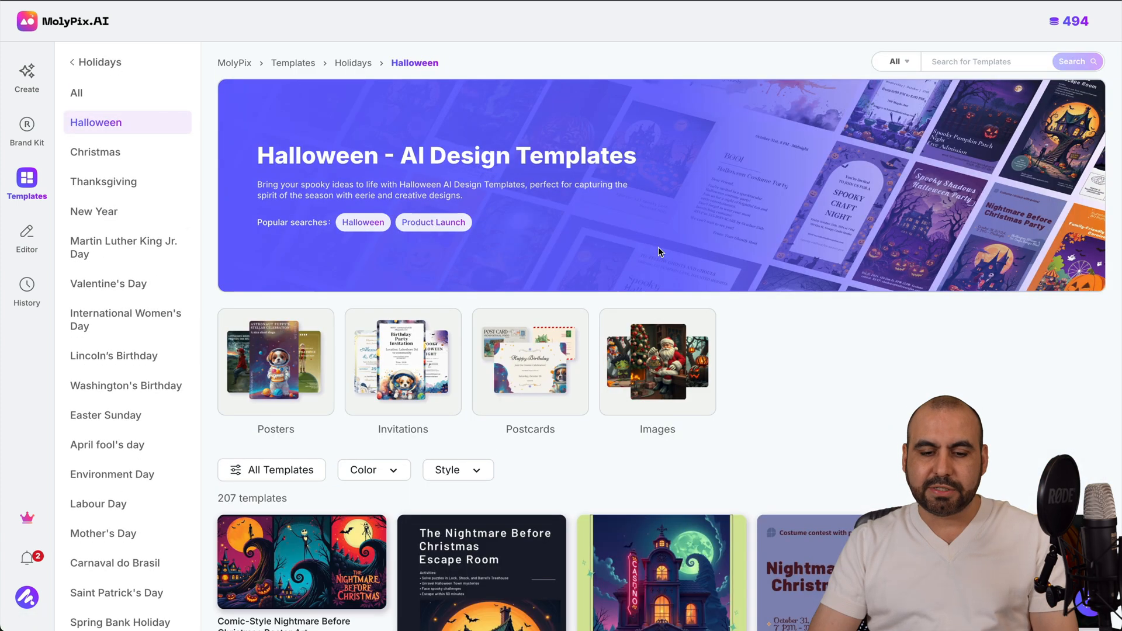
scroll(down, 3)
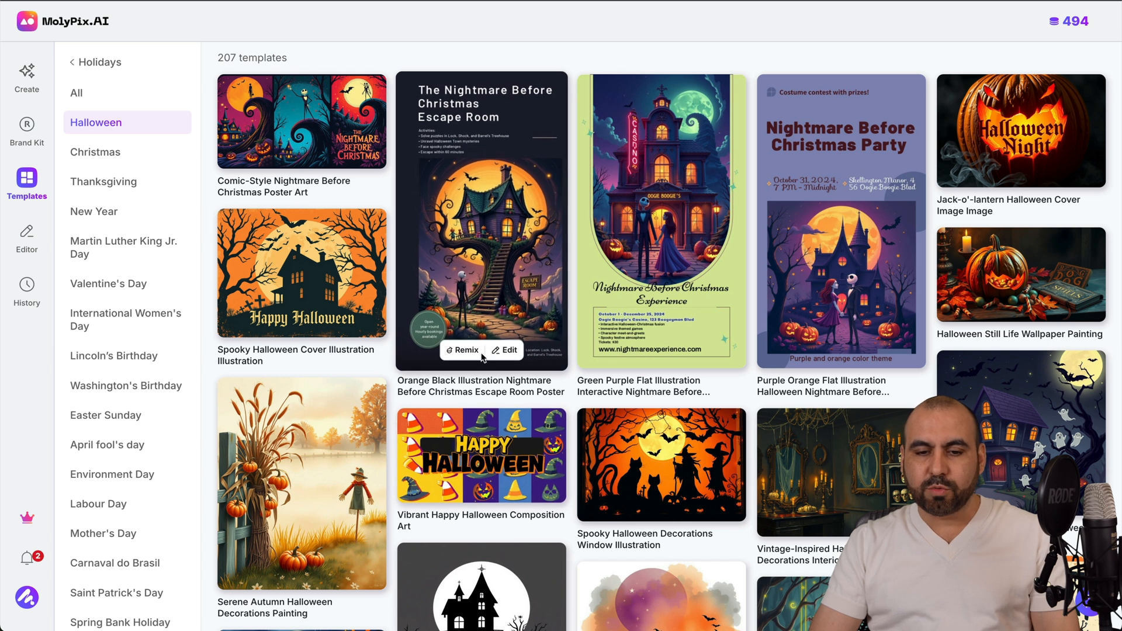
click(505, 350)
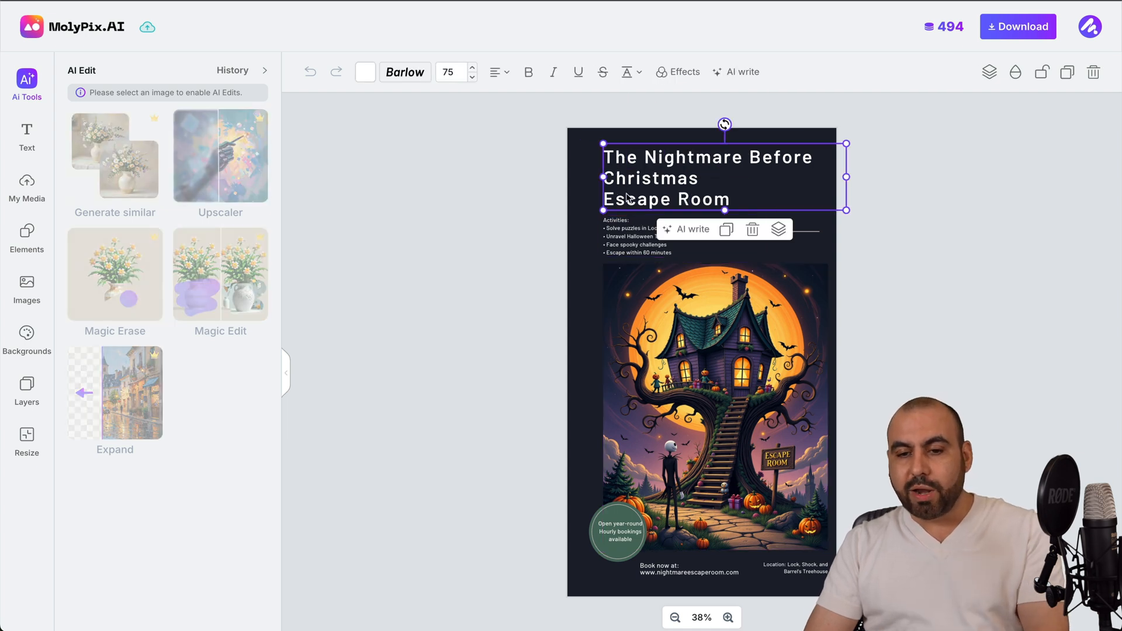
click(618, 530)
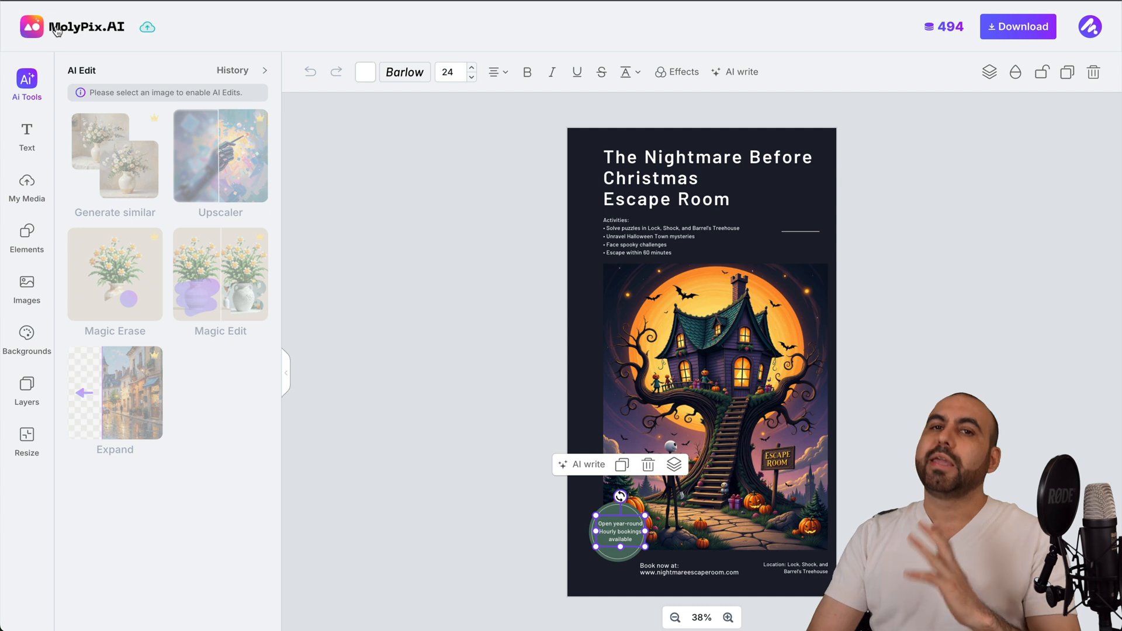
Step: Return home via the MolyPix.AI logo and open an empty DesignGPT workspace from Create
click(27, 77)
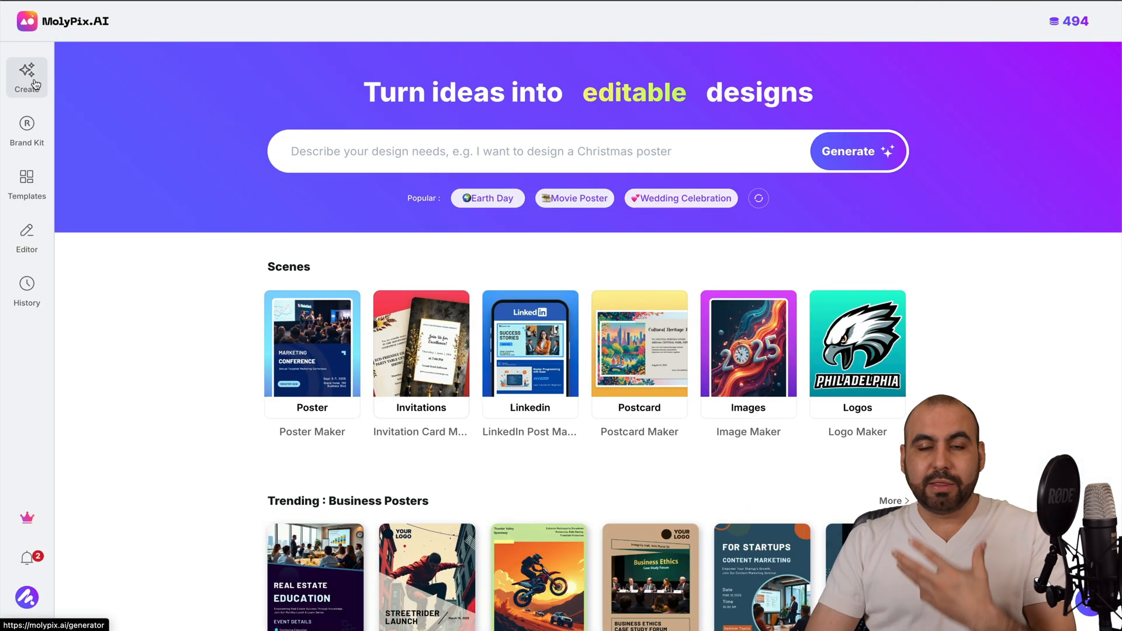
click(27, 77)
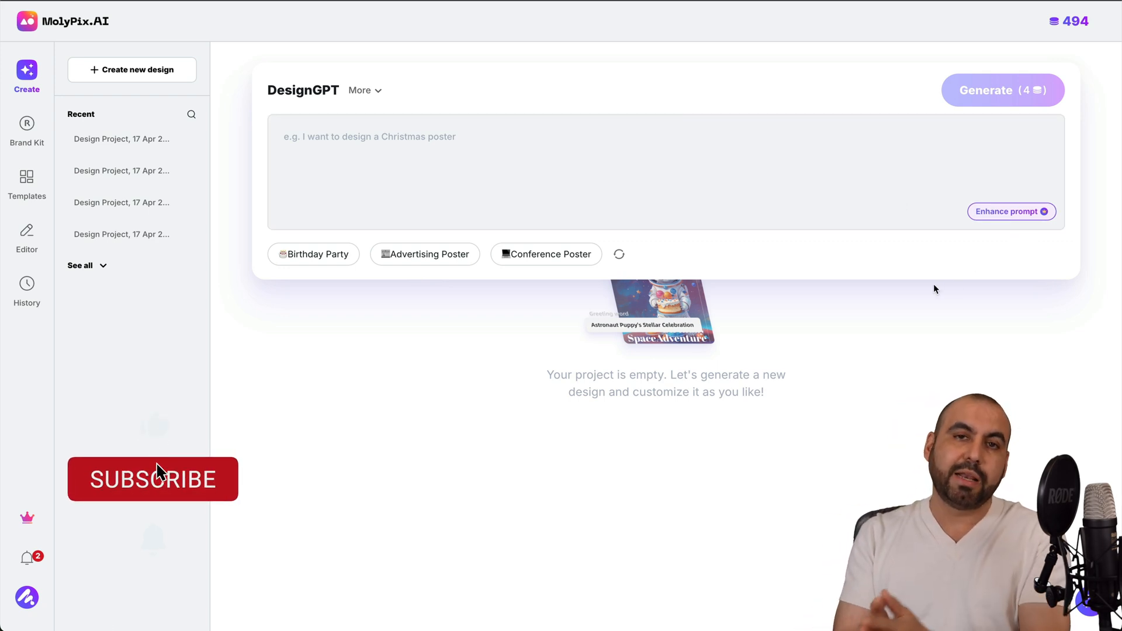
click(152, 479)
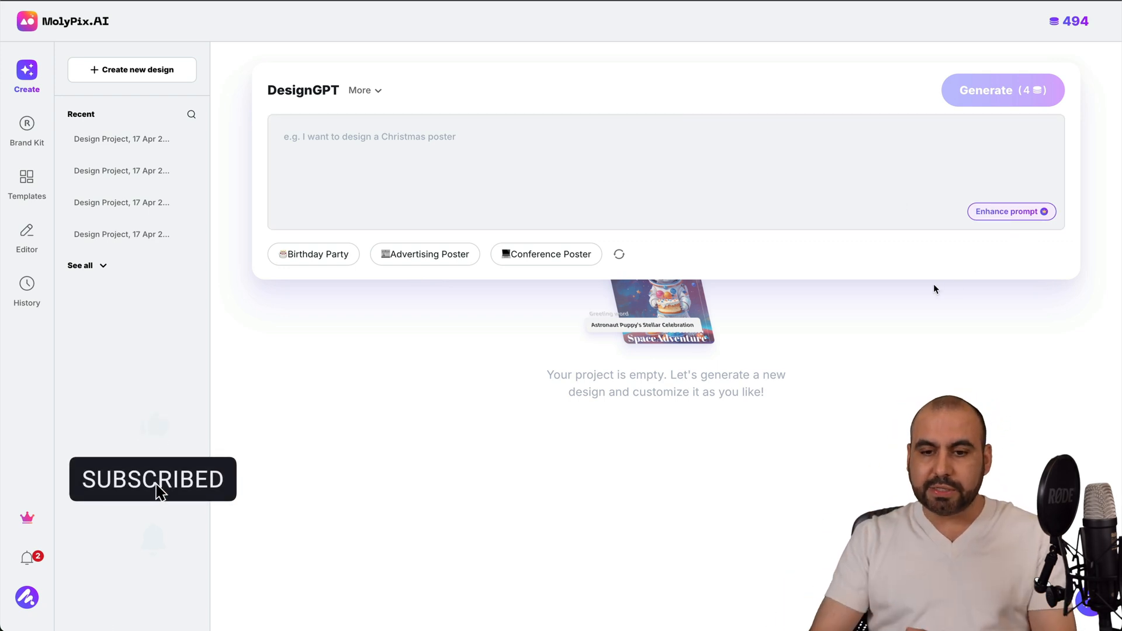